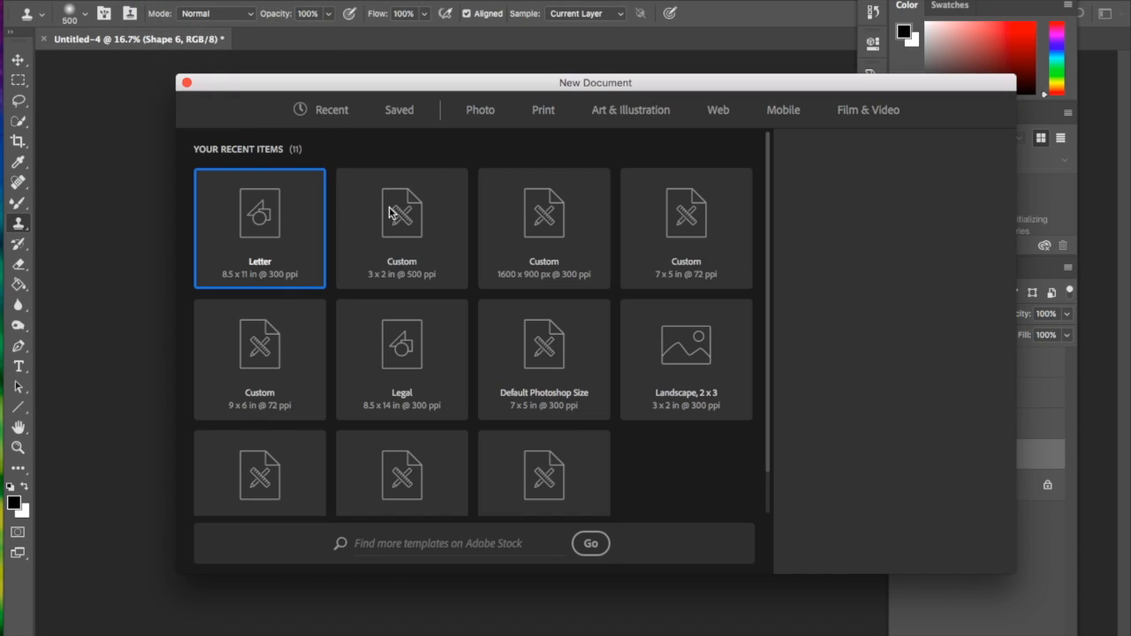
Step: Create a transparent 7 × 5 inch, 72 ppi document named Tie Dye from the custom preset
click(258, 212)
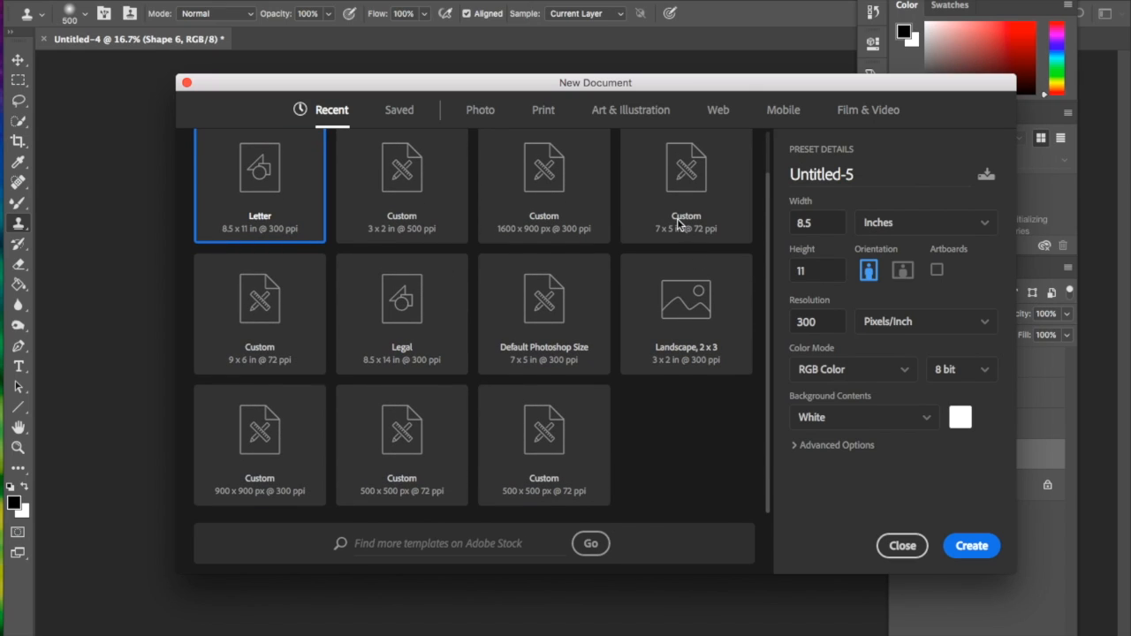
mouse_move(664, 209)
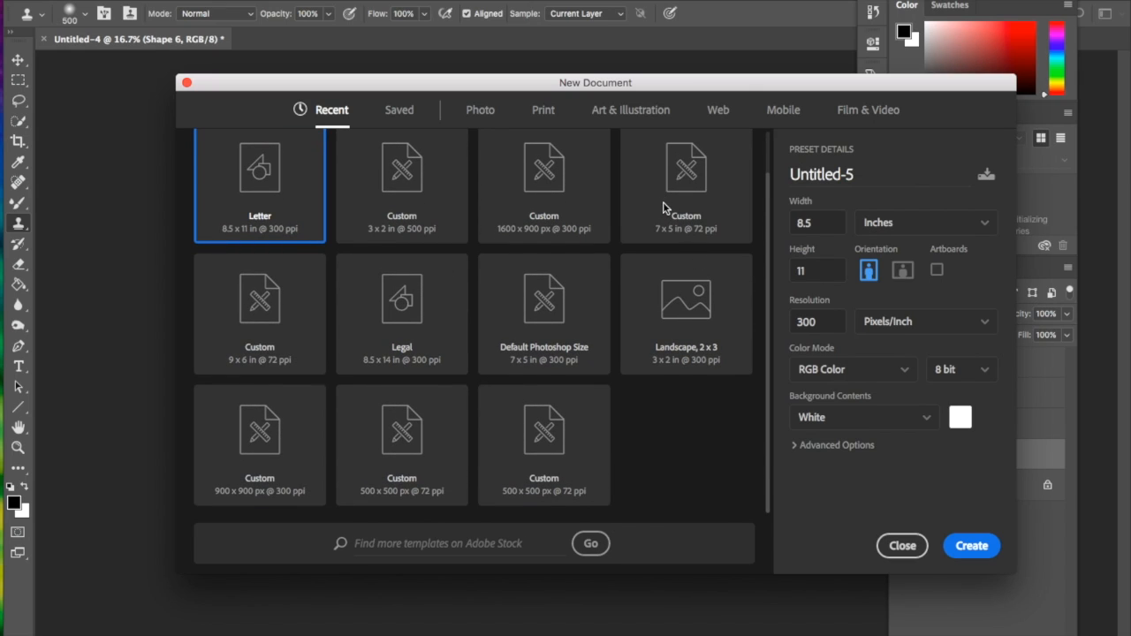
mouse_move(705, 239)
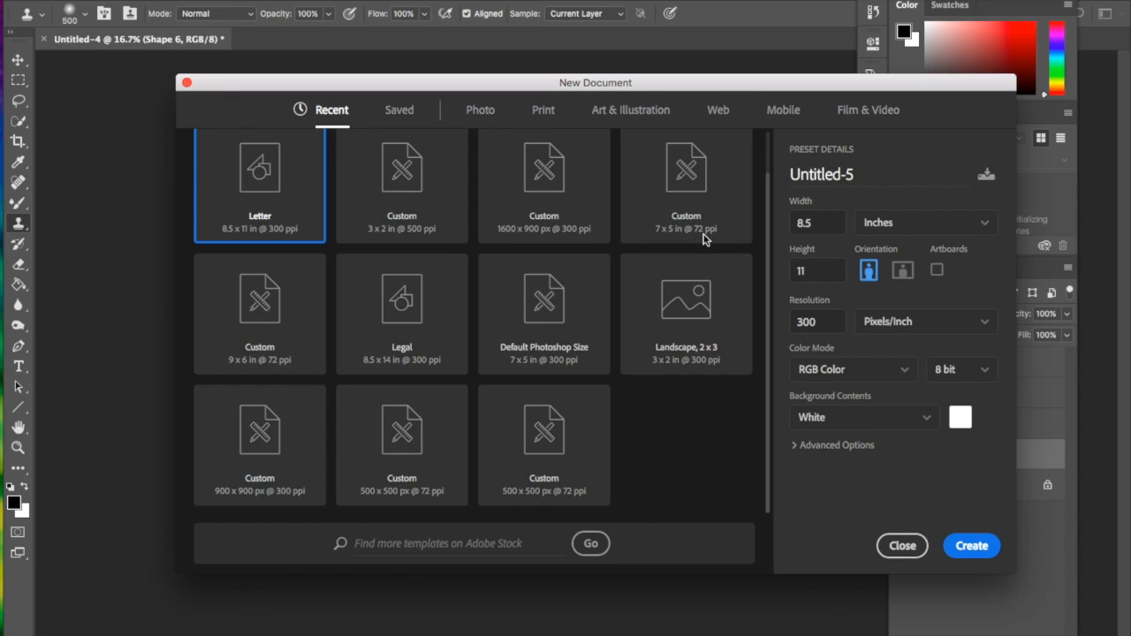
mouse_move(696, 220)
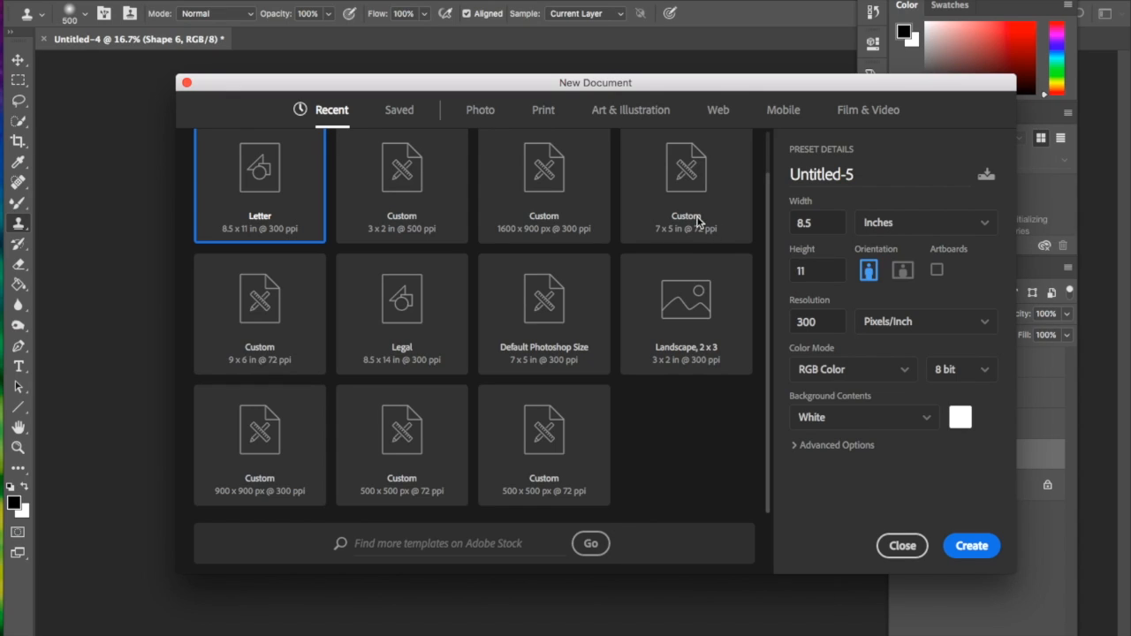
mouse_move(693, 181)
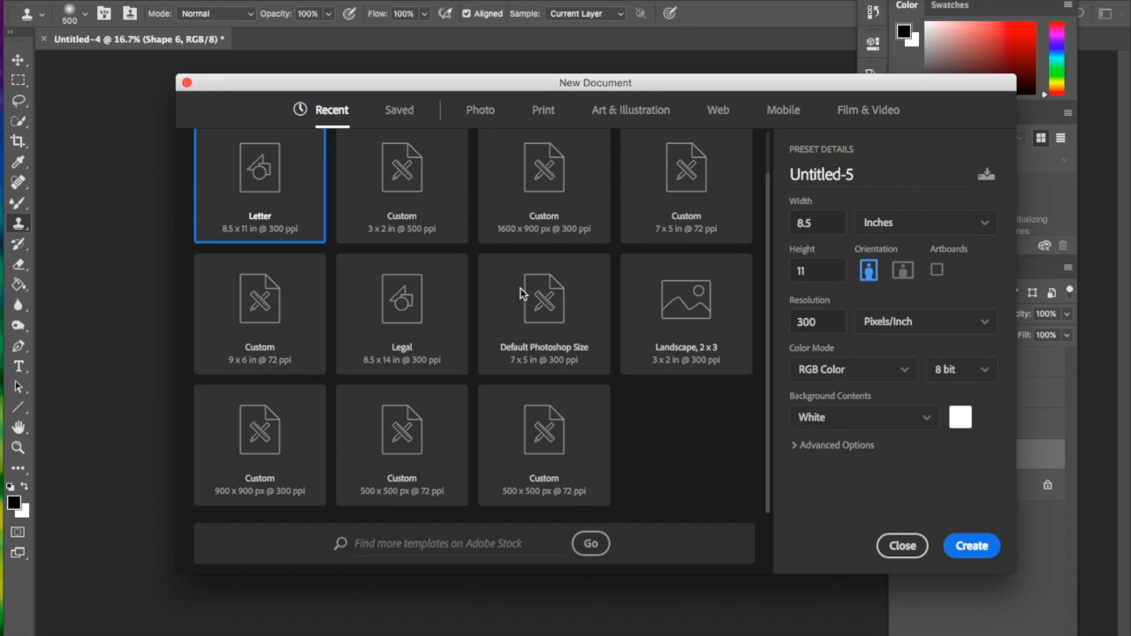
click(686, 177)
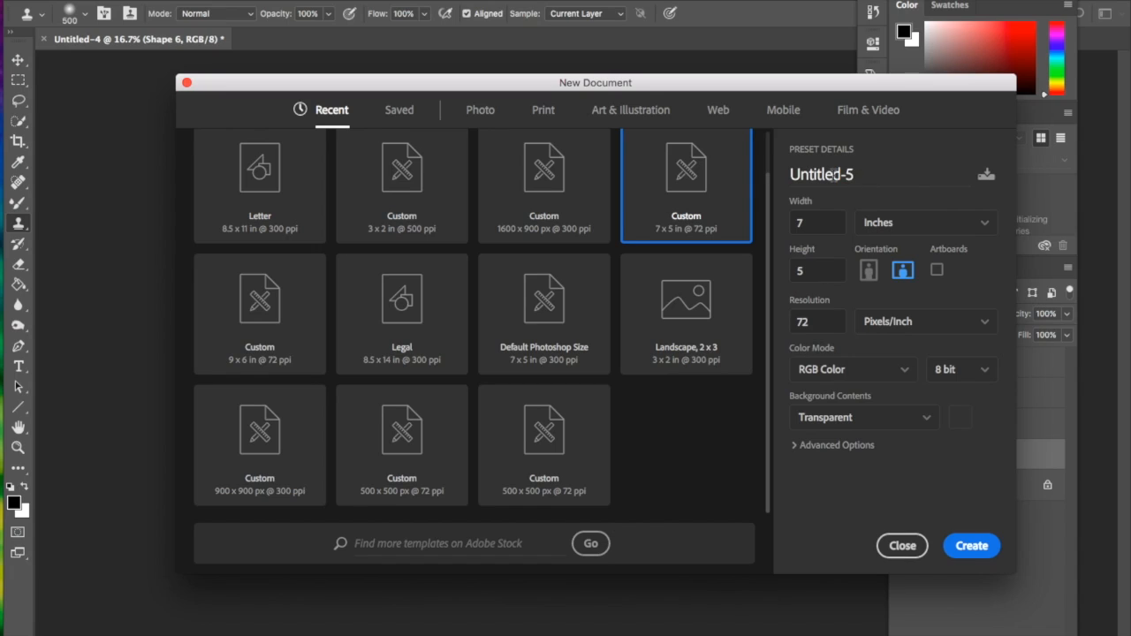
text(Tie Dye)
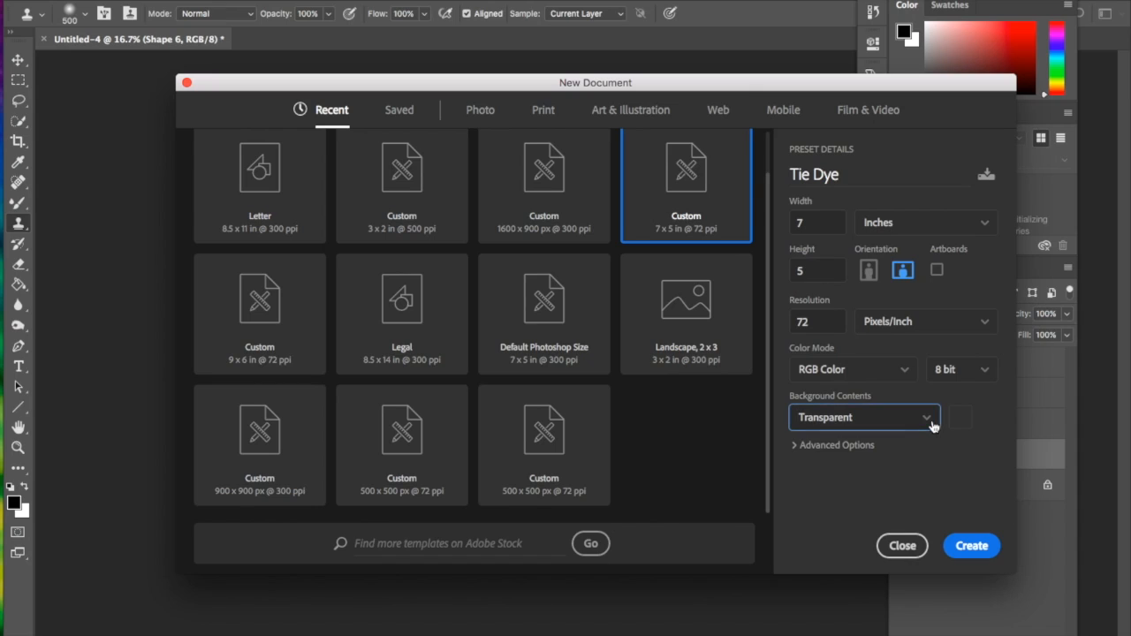
click(971, 544)
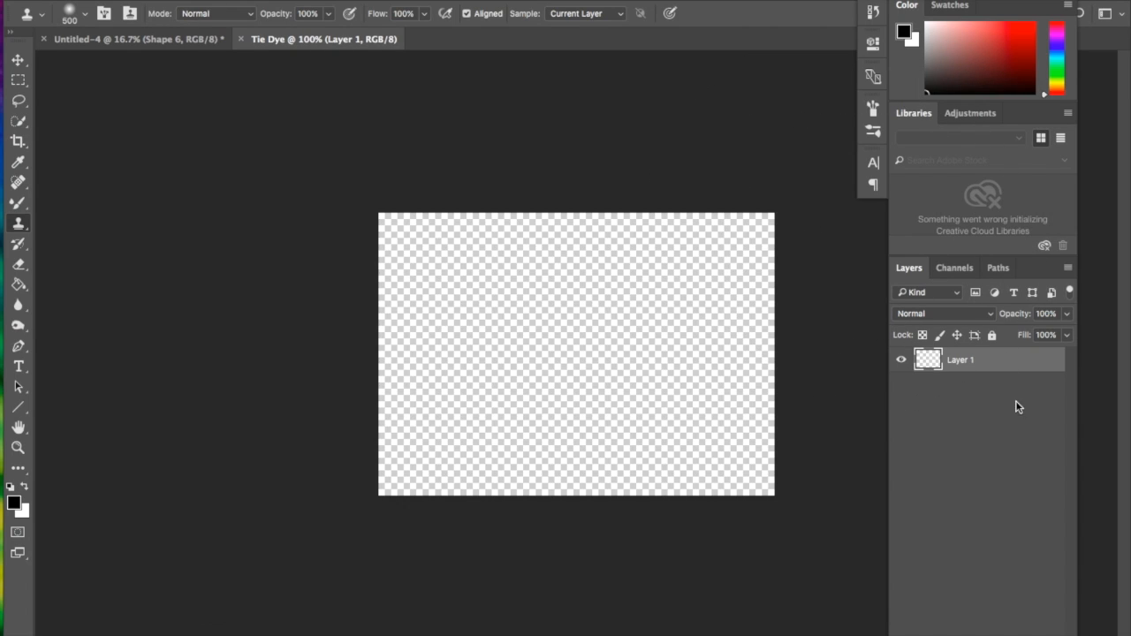
mouse_move(1024, 442)
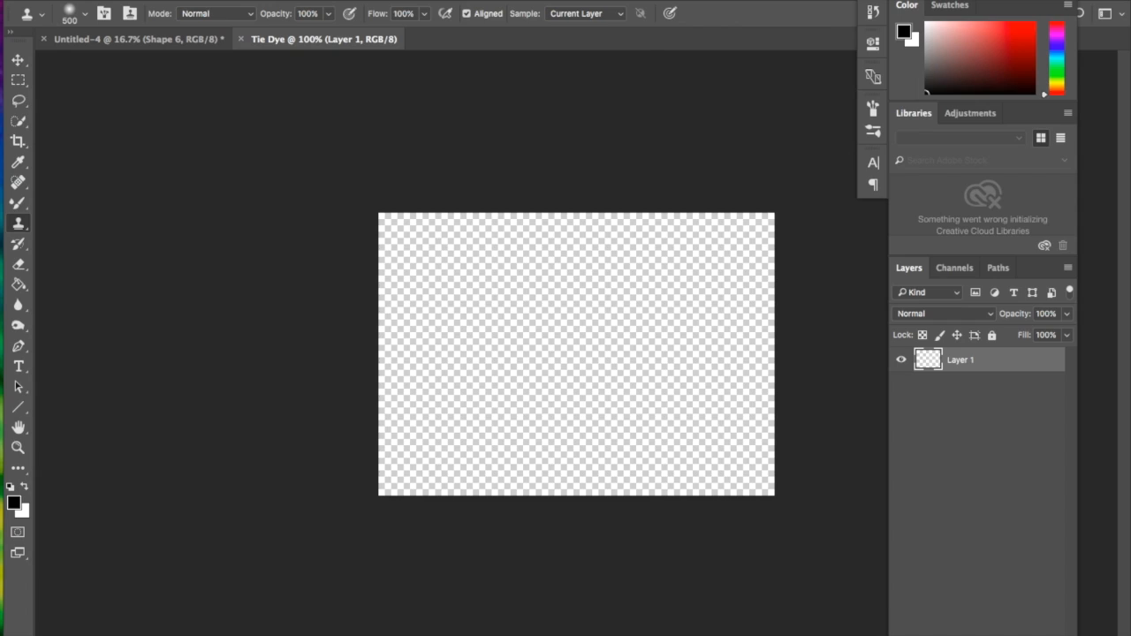
Step: Reset the workspace to the default Essentials layout via Window > Workspace
click(531, 3)
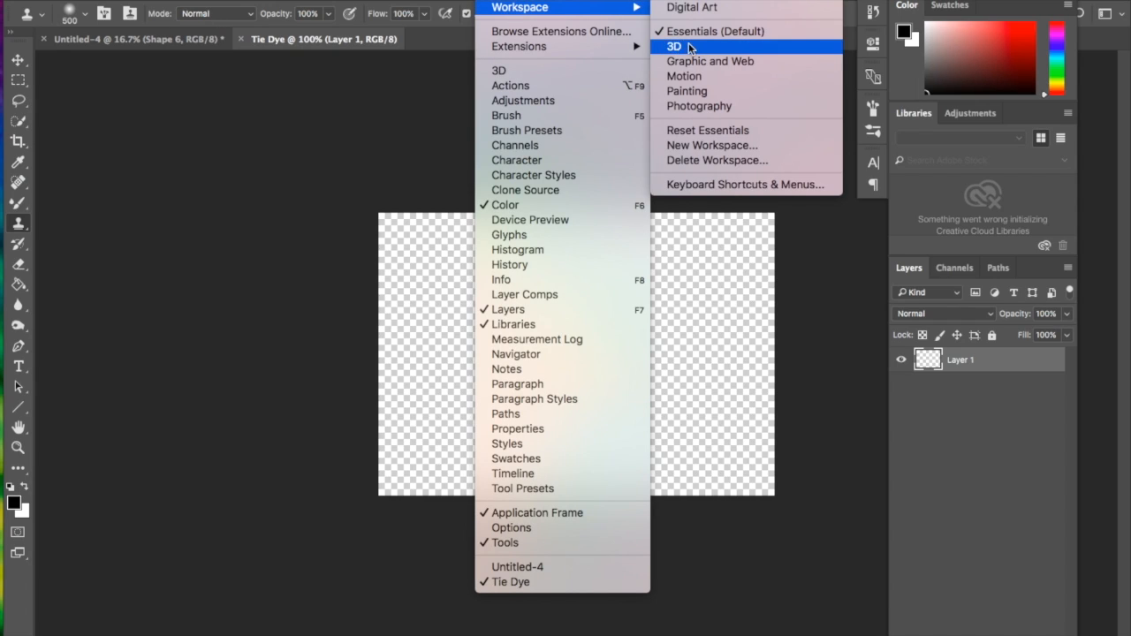
mouse_move(711, 60)
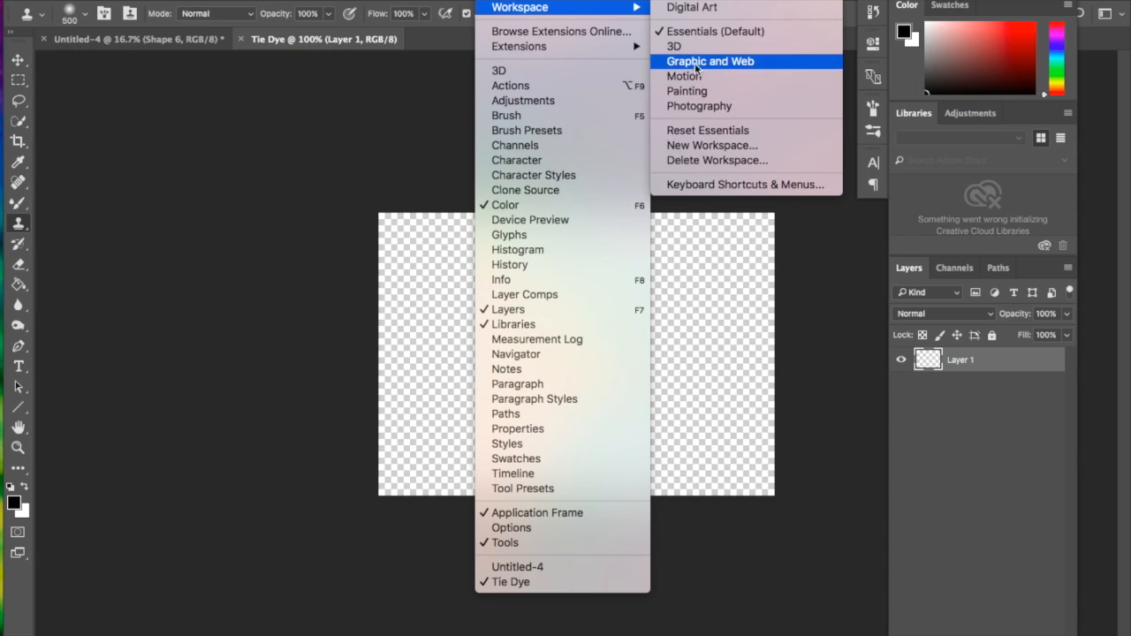
mouse_move(709, 135)
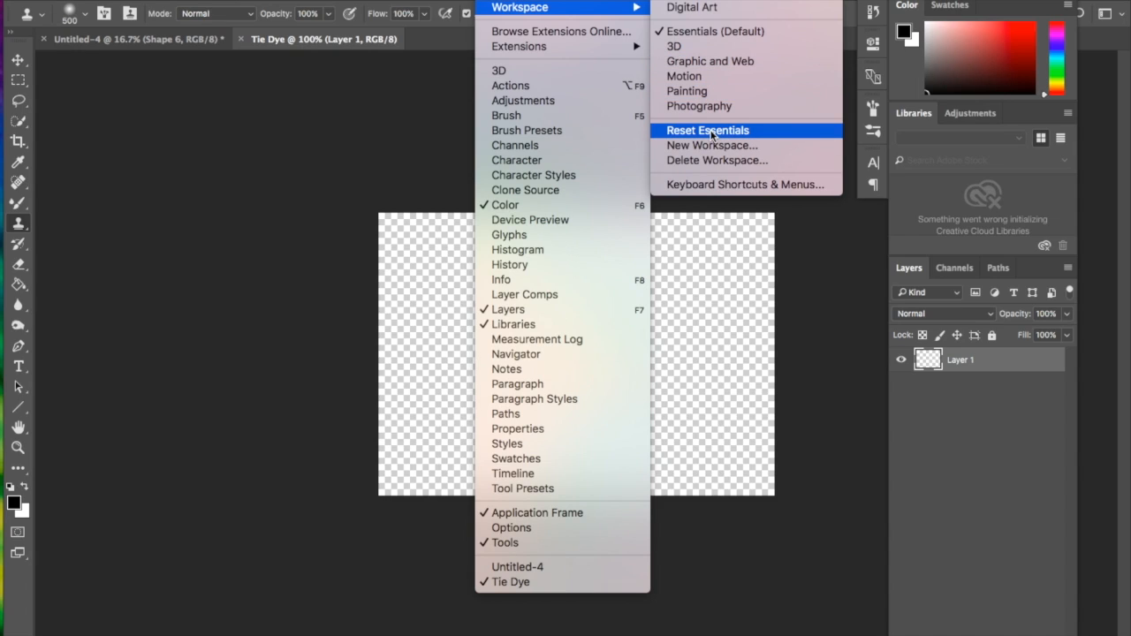
click(708, 131)
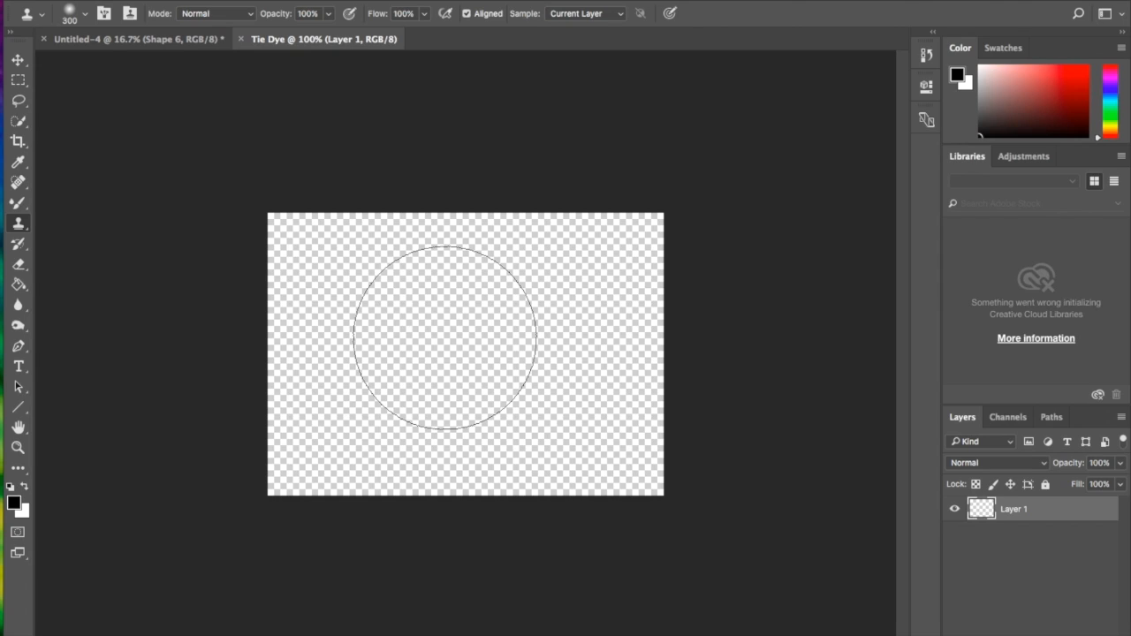
Step: Pick a bright red foreground and paint the first circle with the regular Brush after dismissing the clone-source warning
click(15, 498)
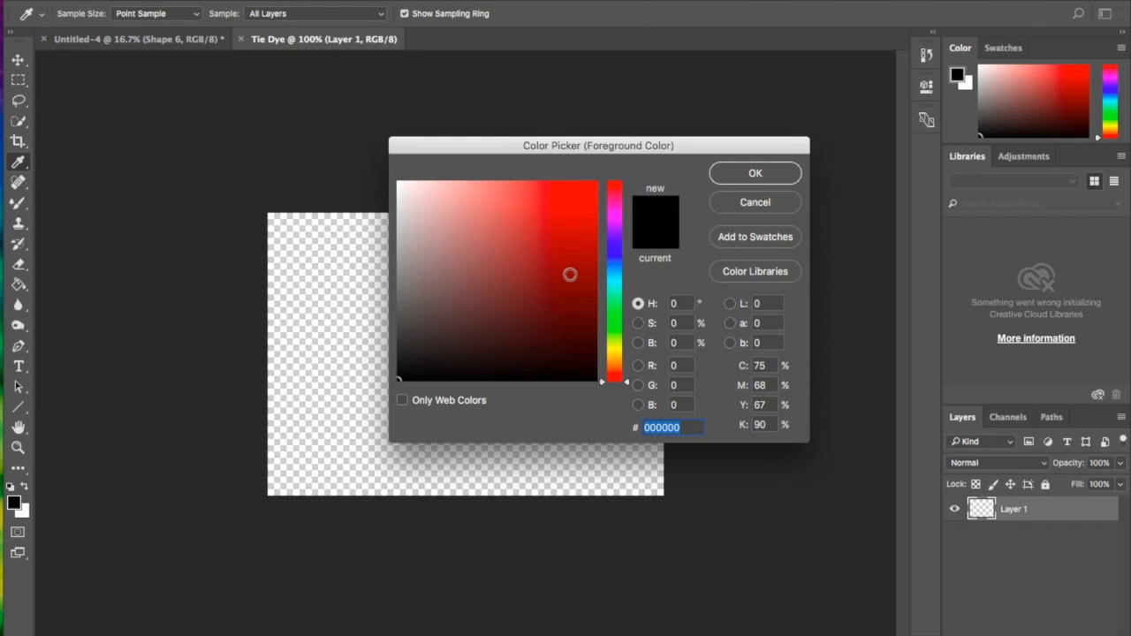
click(584, 193)
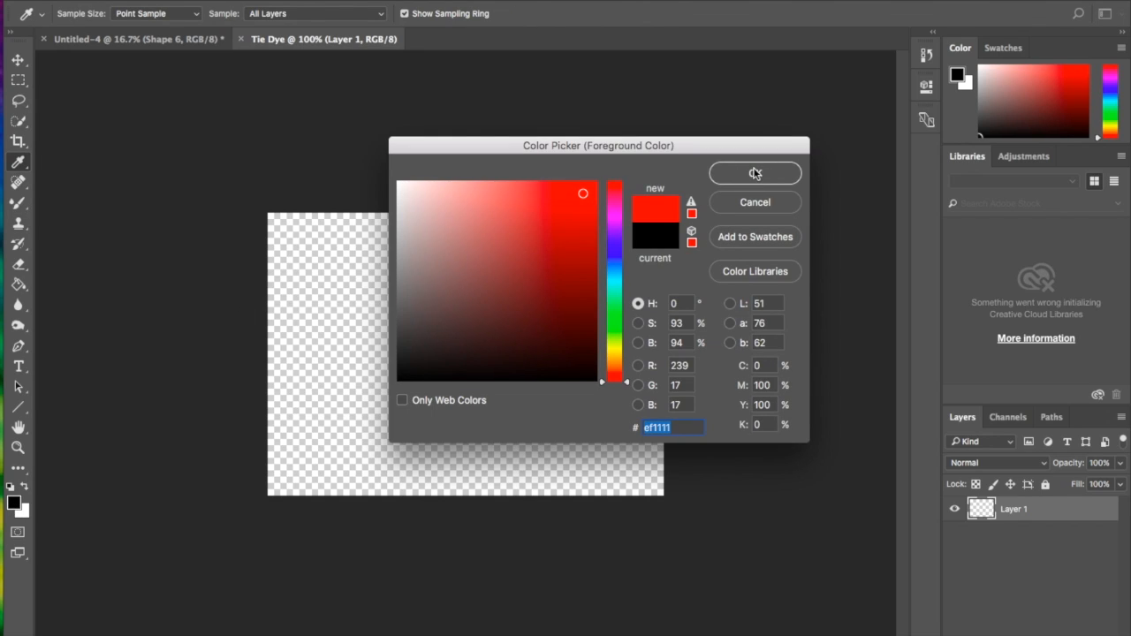
click(755, 173)
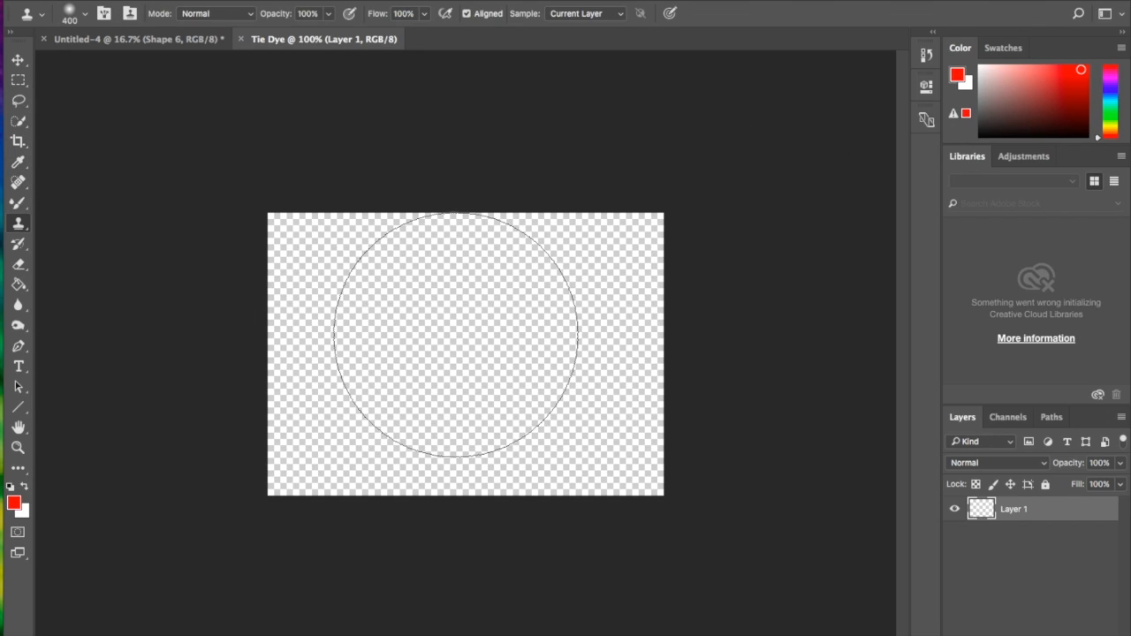
click(468, 344)
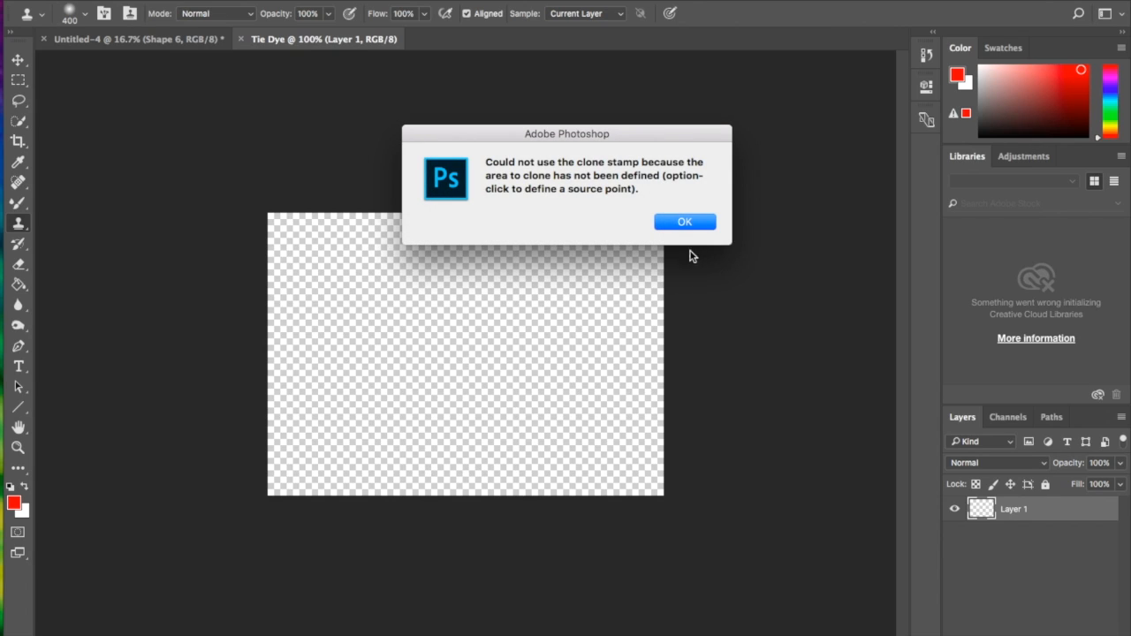
click(686, 223)
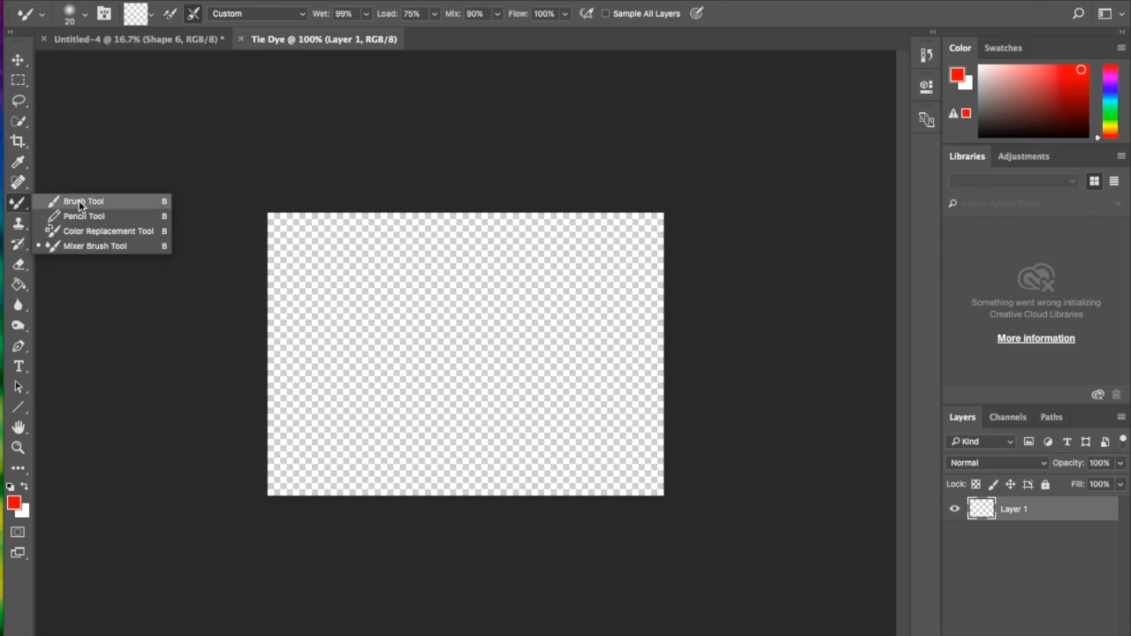
click(83, 202)
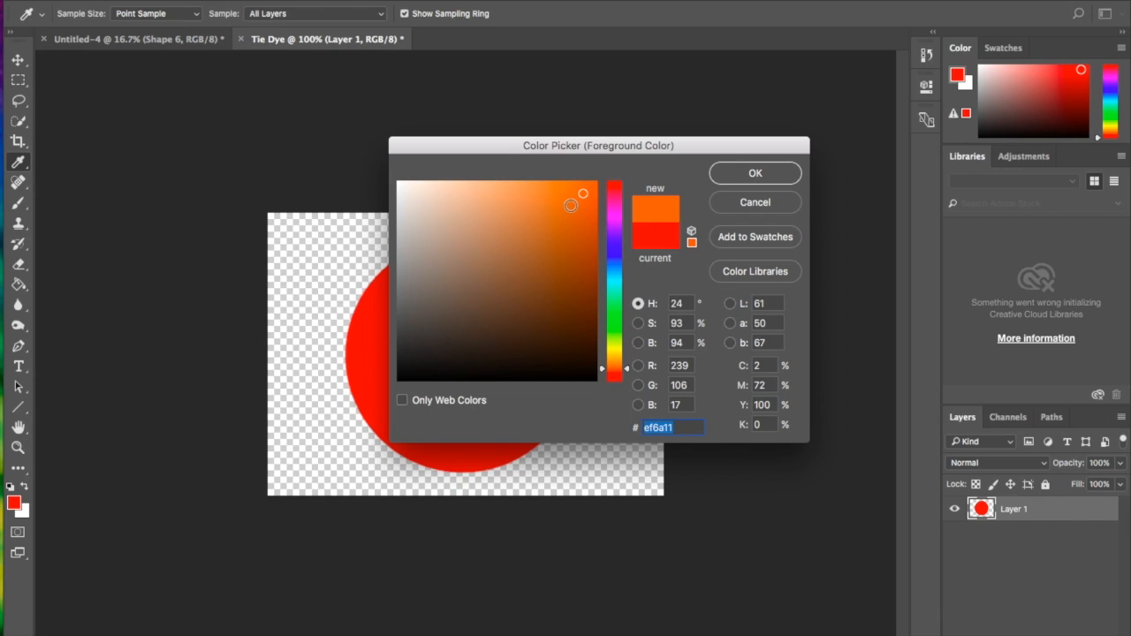
Step: Paint smaller orange, yellow, green and blue circles over the red one at the canvas centre
click(755, 173)
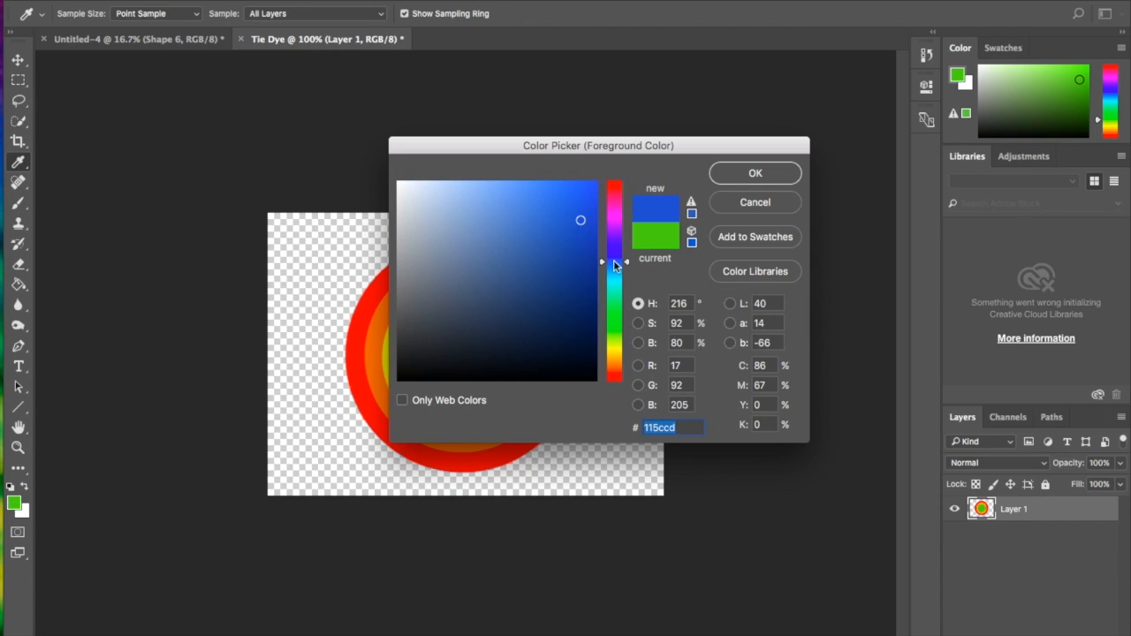
click(755, 173)
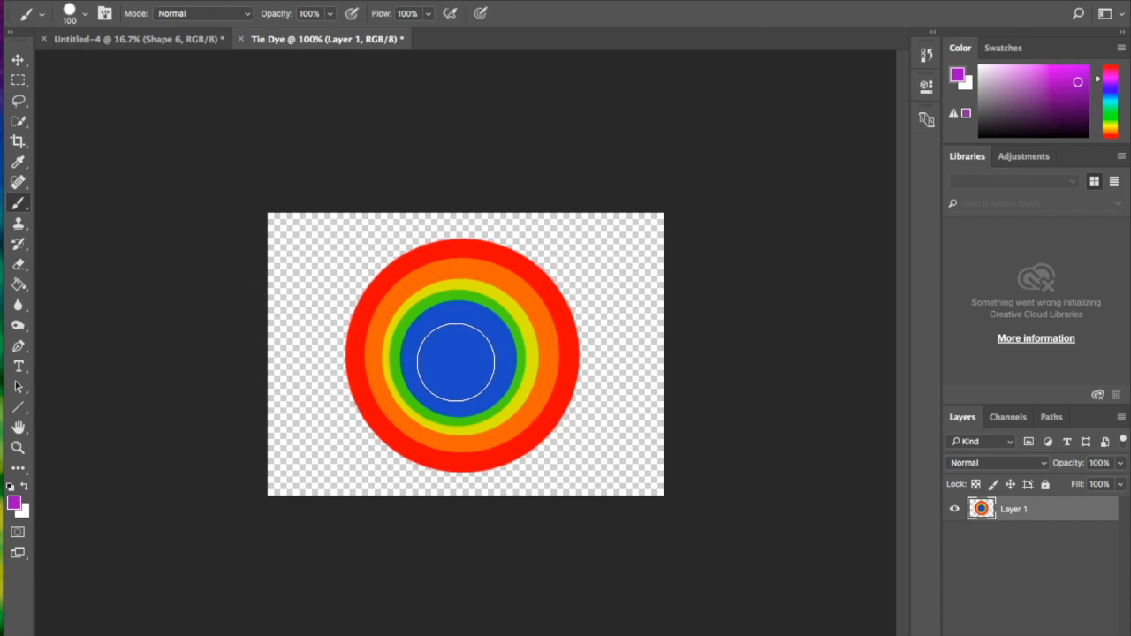
Step: Add a purple centre circle, then set the Mixer Brush to Custom blend with Wet 89%, Load 75%, Mix 90%
click(458, 360)
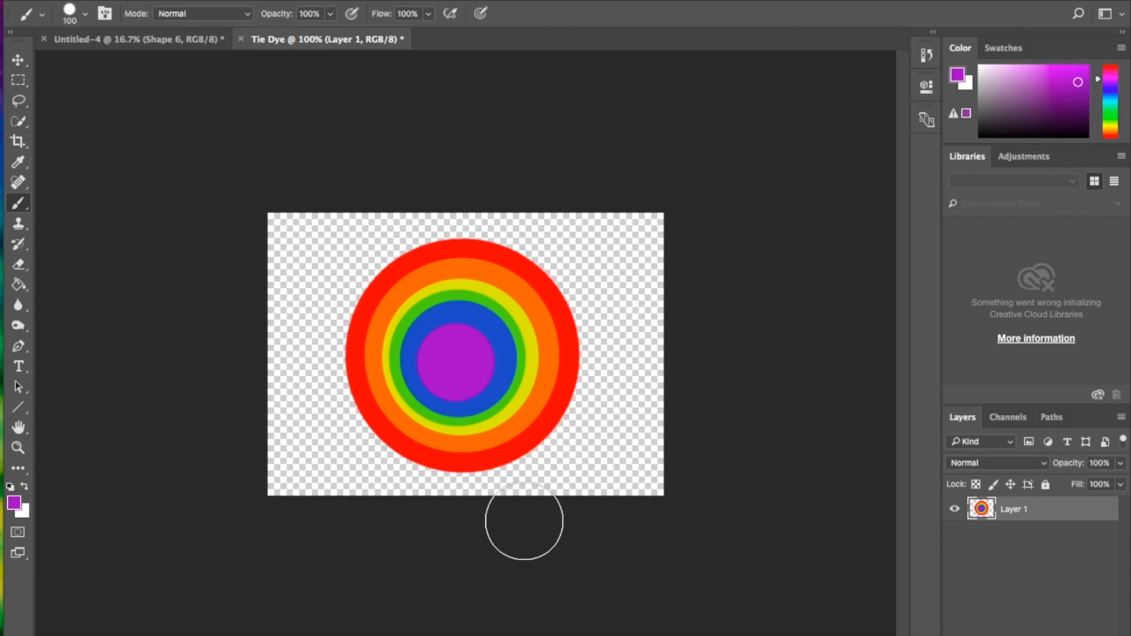
mouse_move(211, 304)
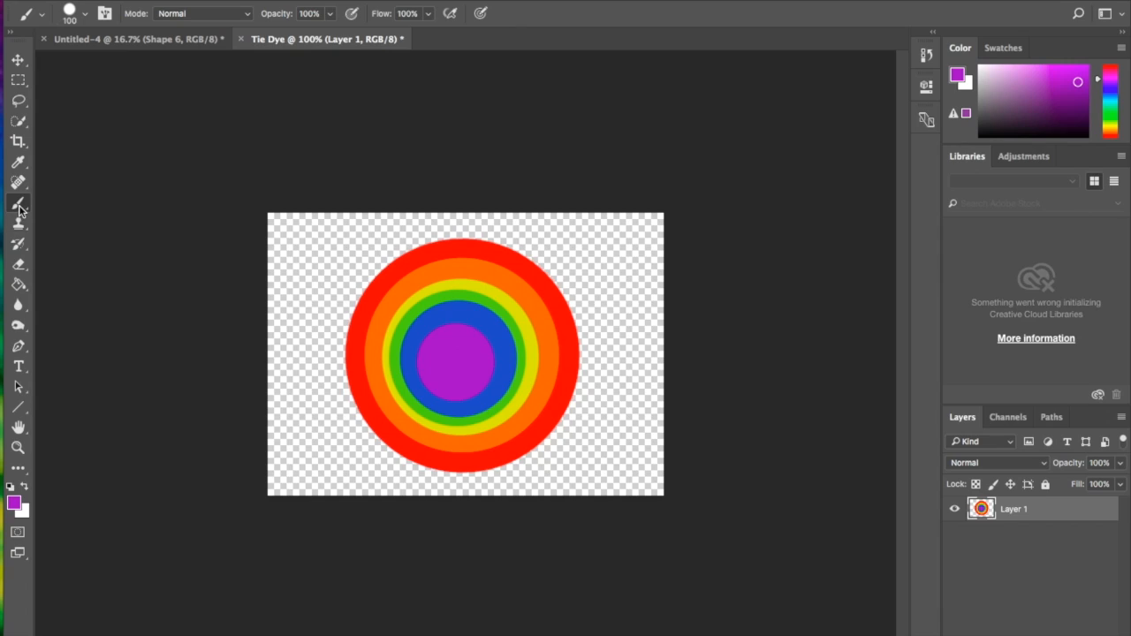
mouse_move(18, 205)
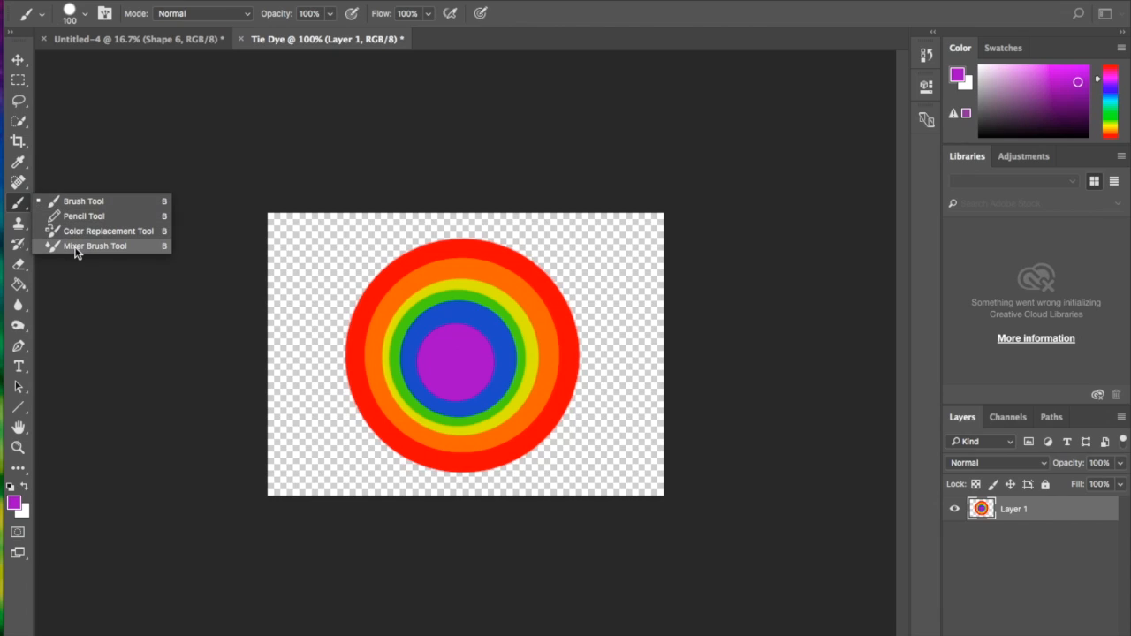
click(96, 246)
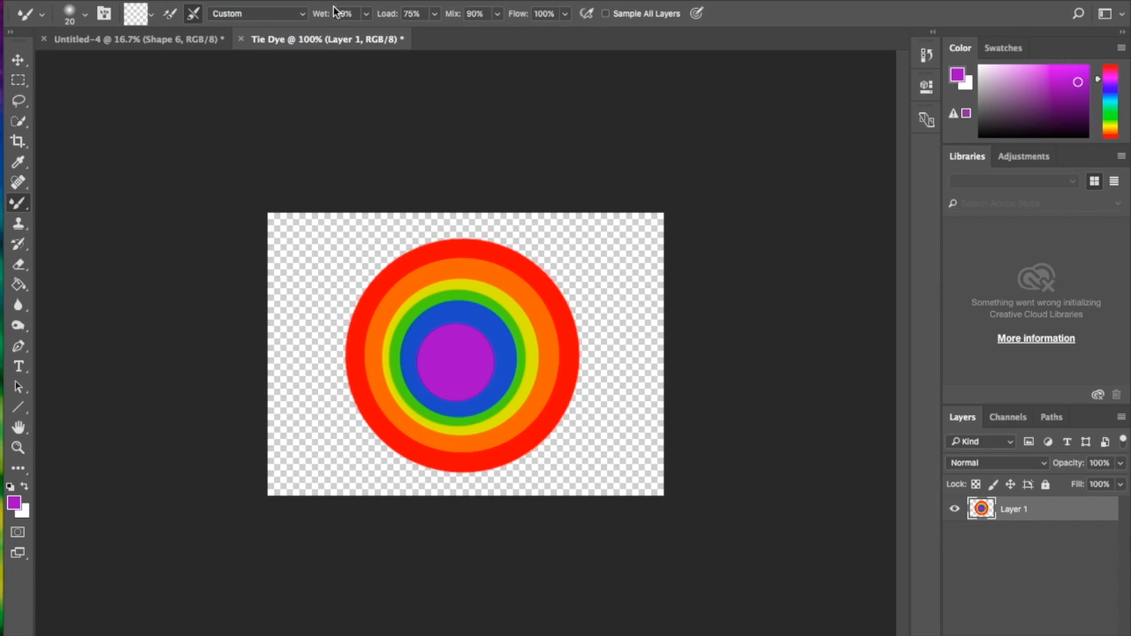
click(256, 13)
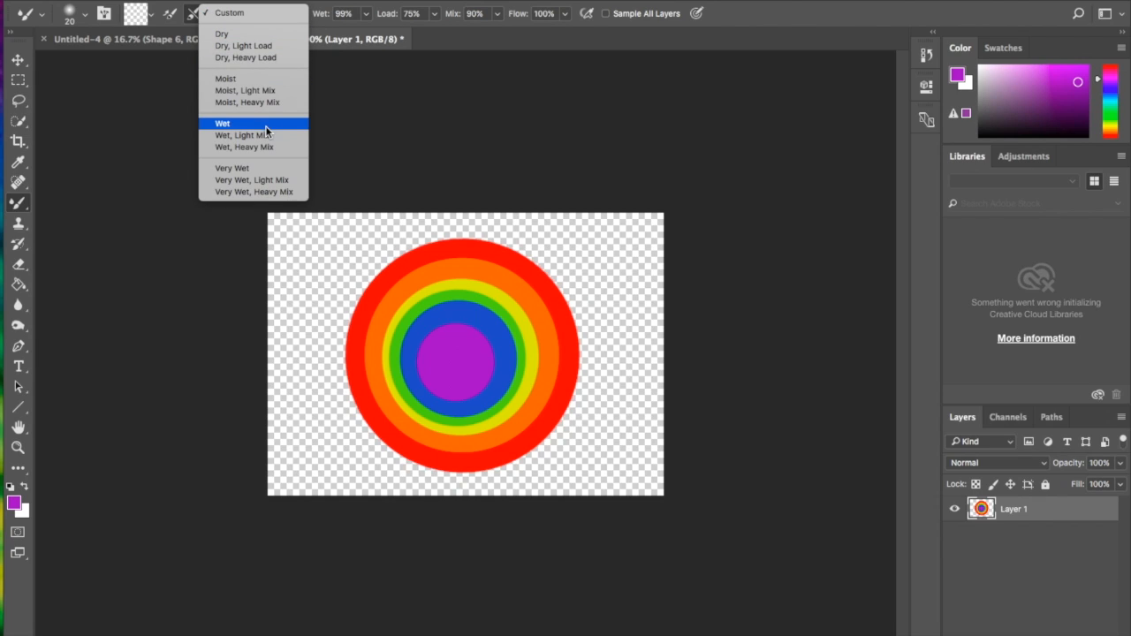
mouse_move(244, 146)
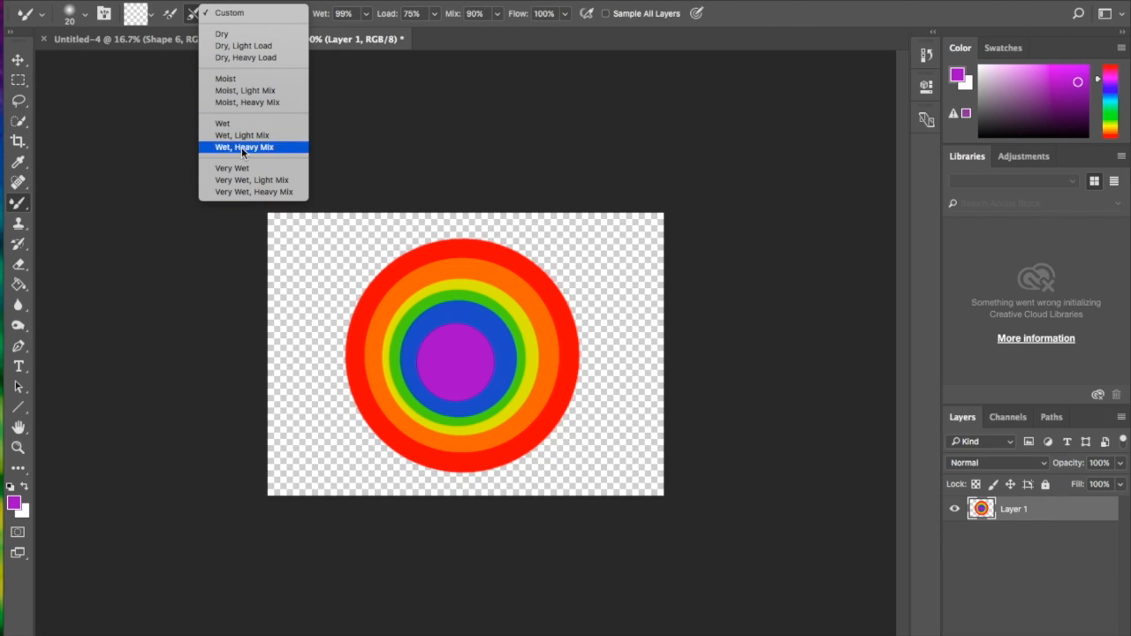
mouse_move(246, 57)
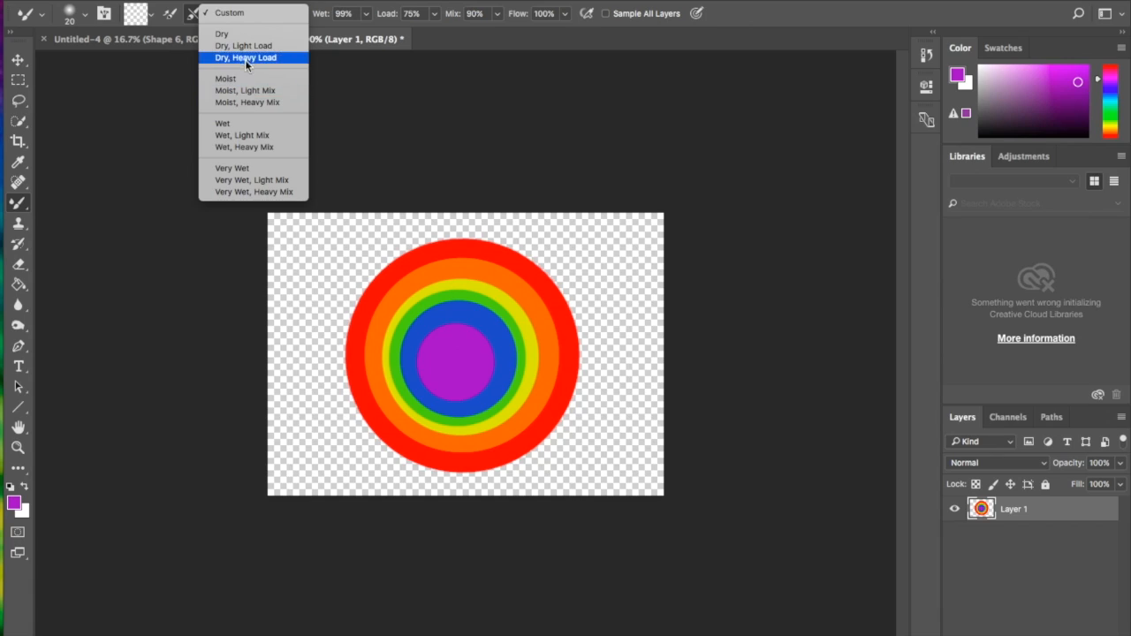
mouse_move(230, 13)
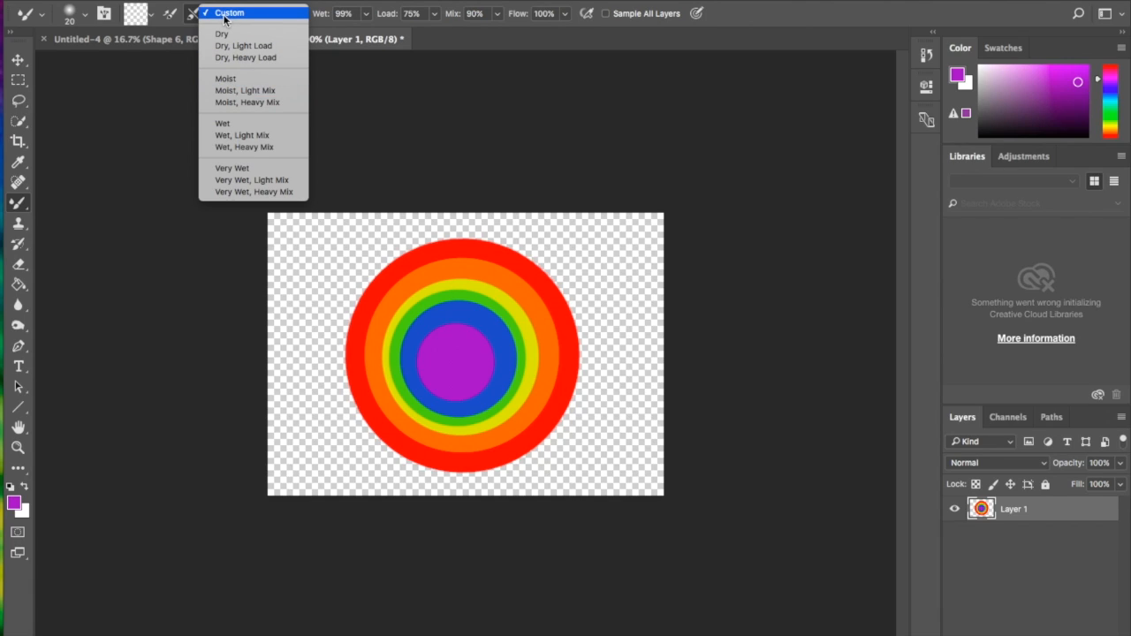
click(228, 12)
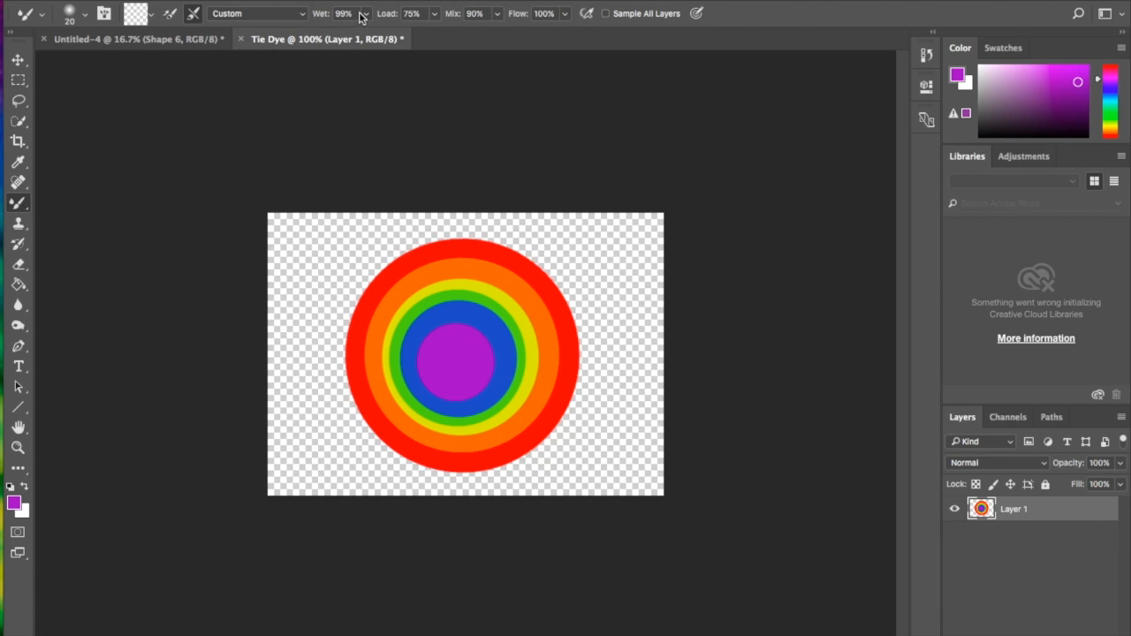
click(364, 14)
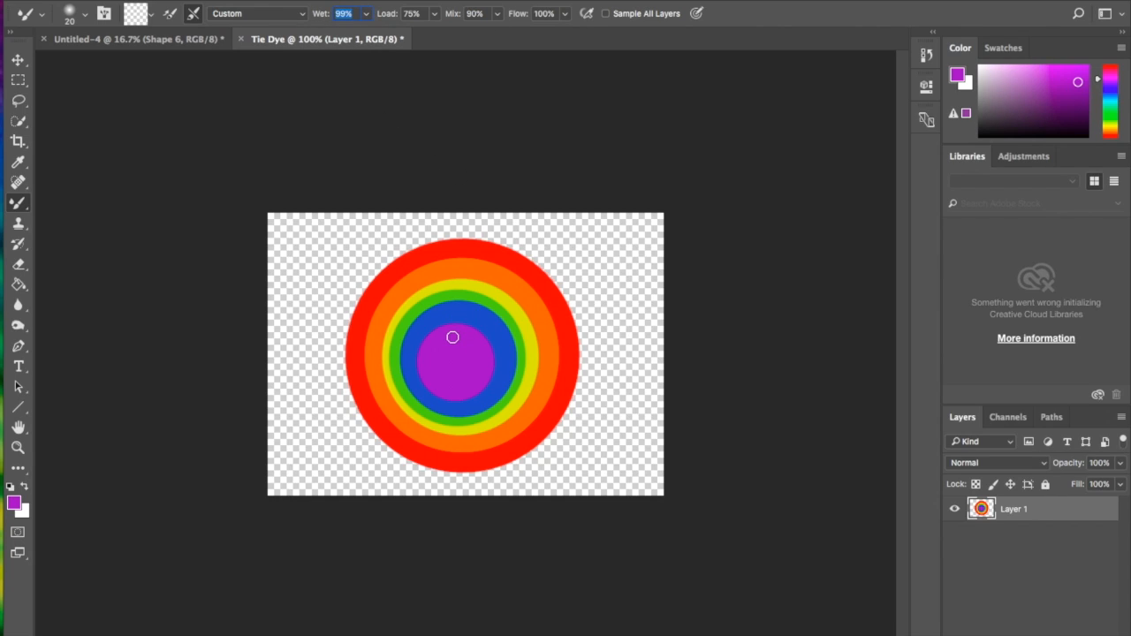
mouse_move(442, 341)
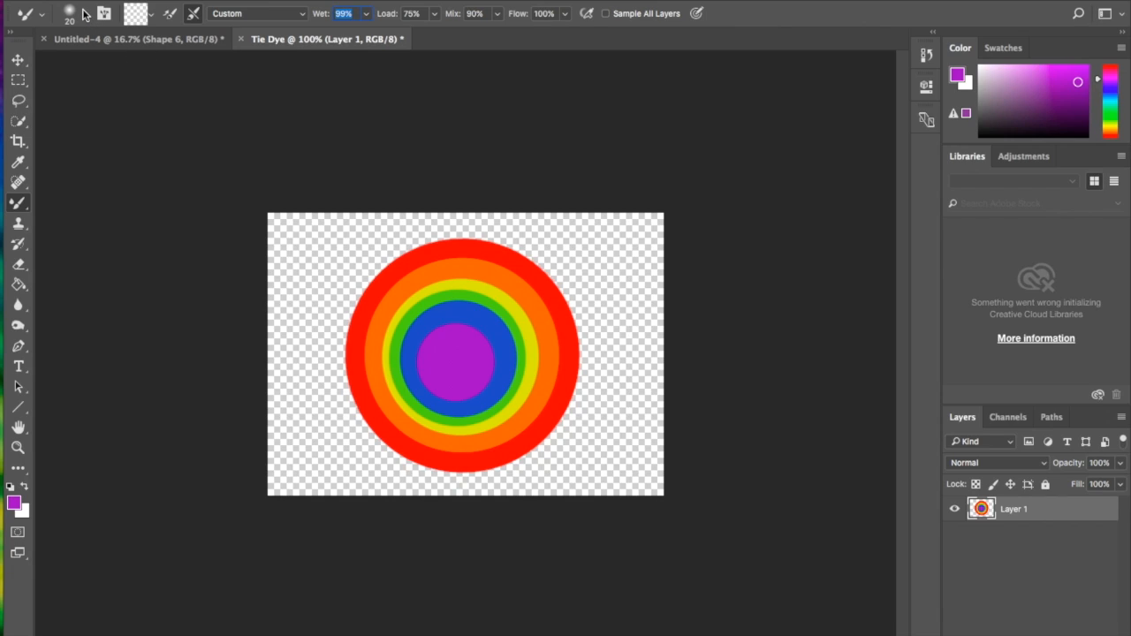
Step: Choose a smearing brush tip and drag the rings outward from the centre into a streaky burst
click(95, 14)
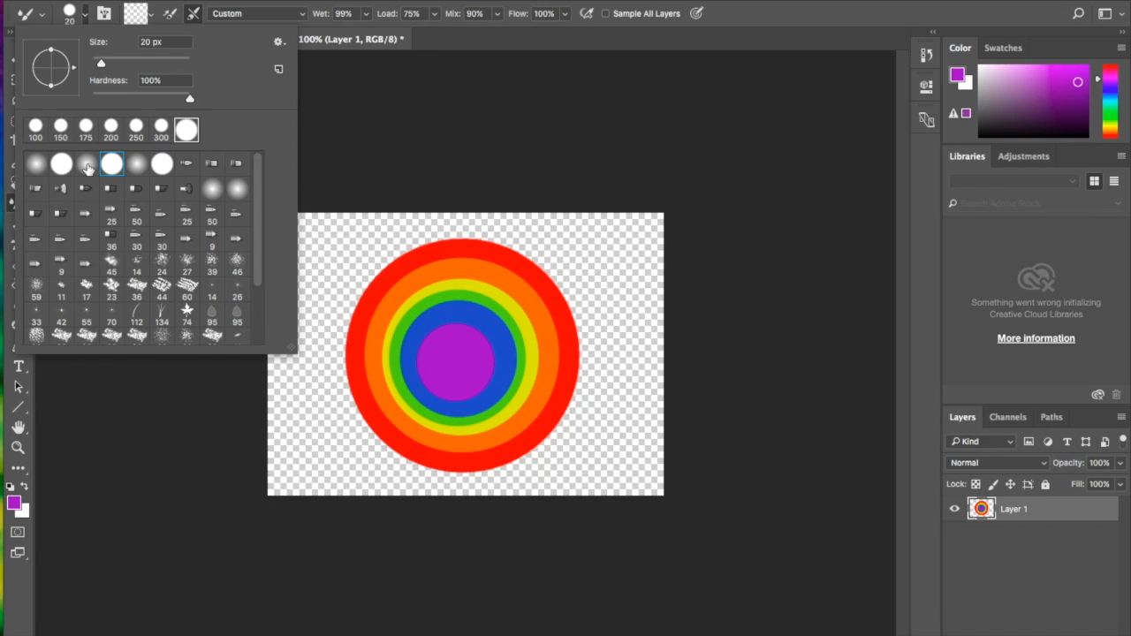
click(85, 163)
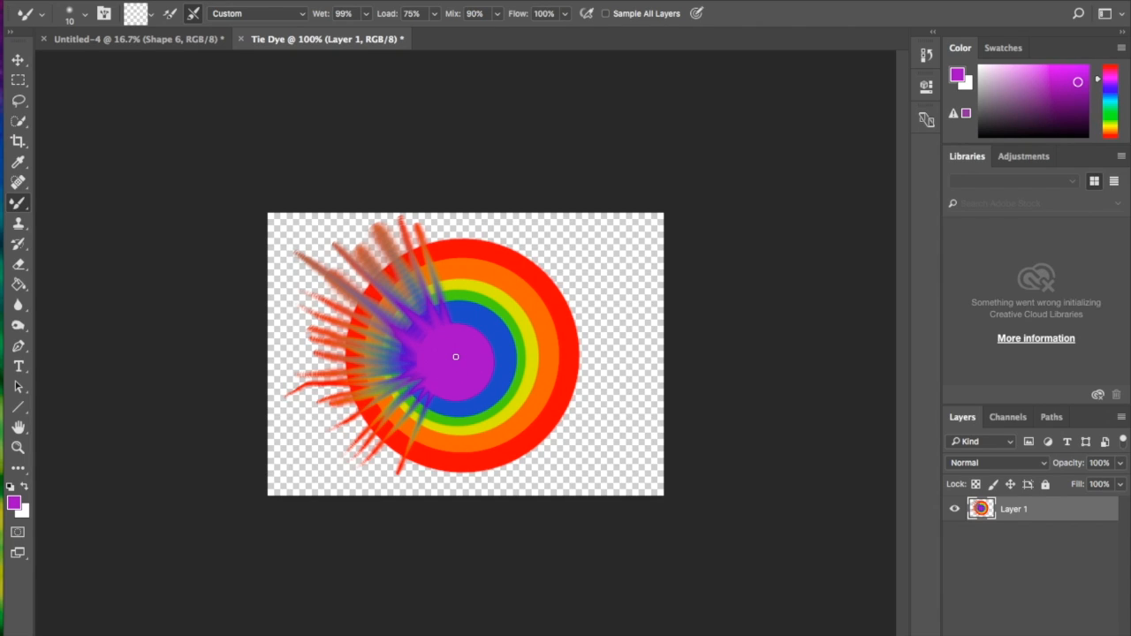
mouse_move(467, 350)
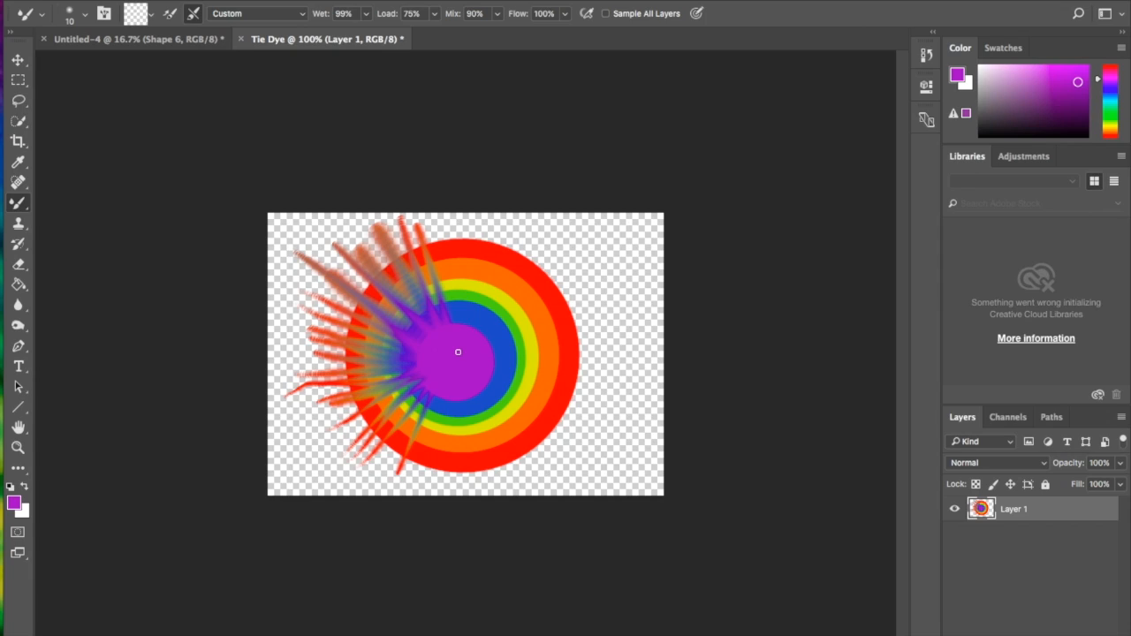
mouse_move(527, 276)
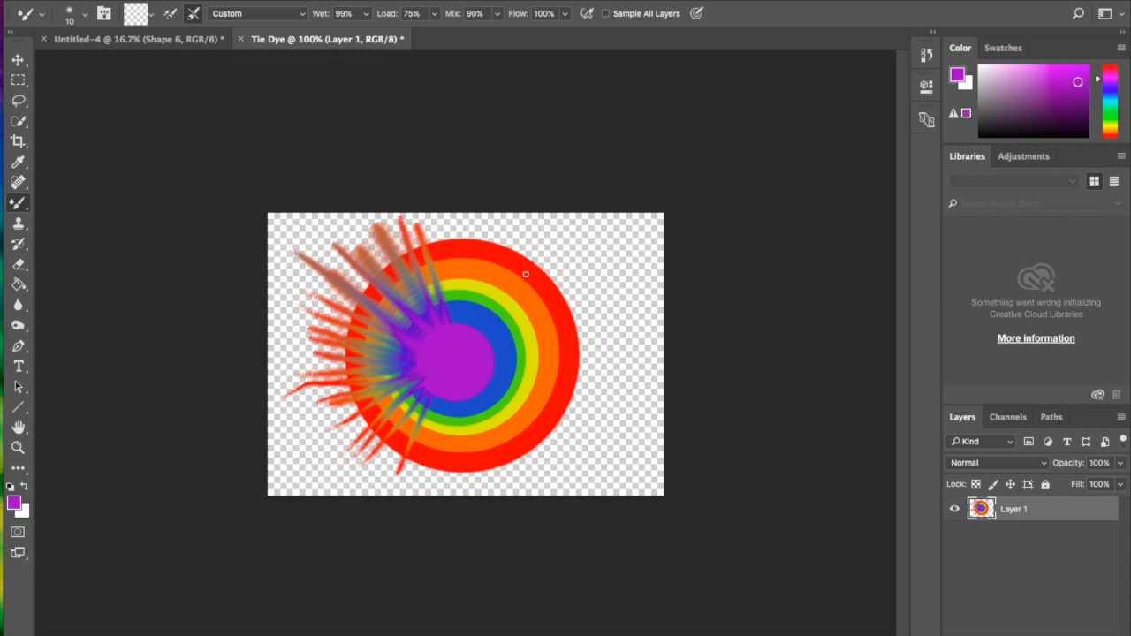
mouse_move(548, 249)
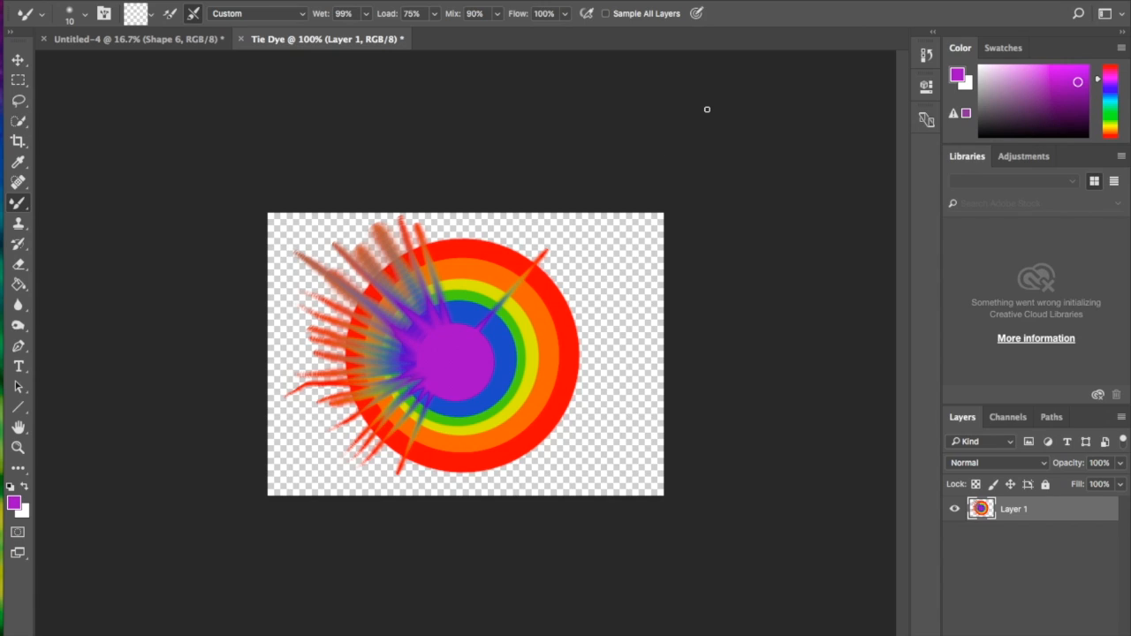
mouse_move(502, 353)
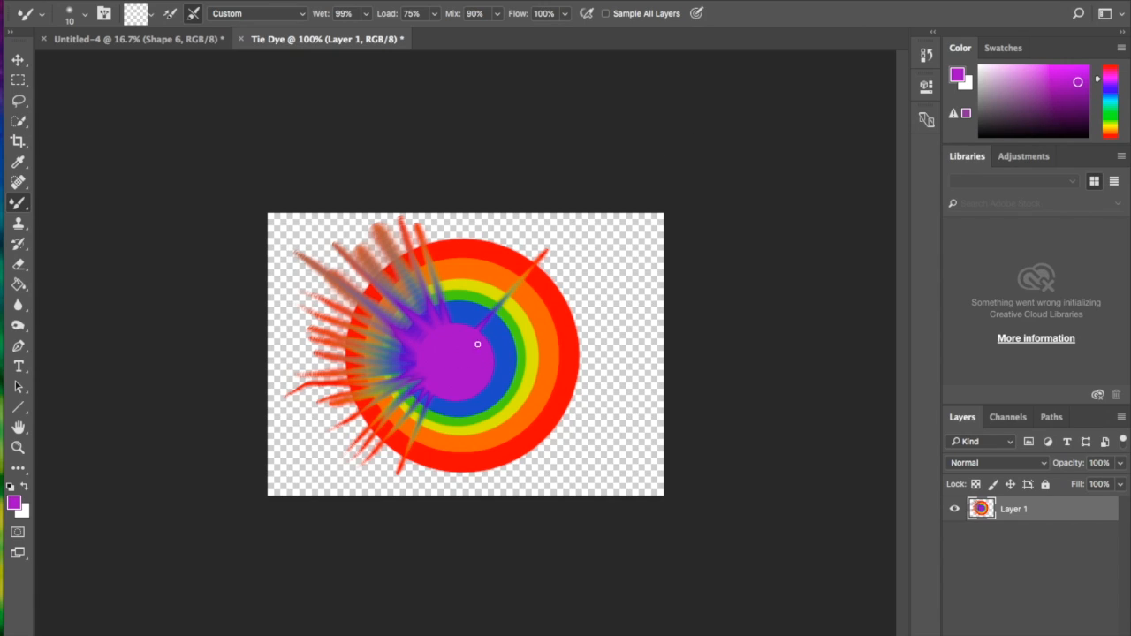
mouse_move(566, 241)
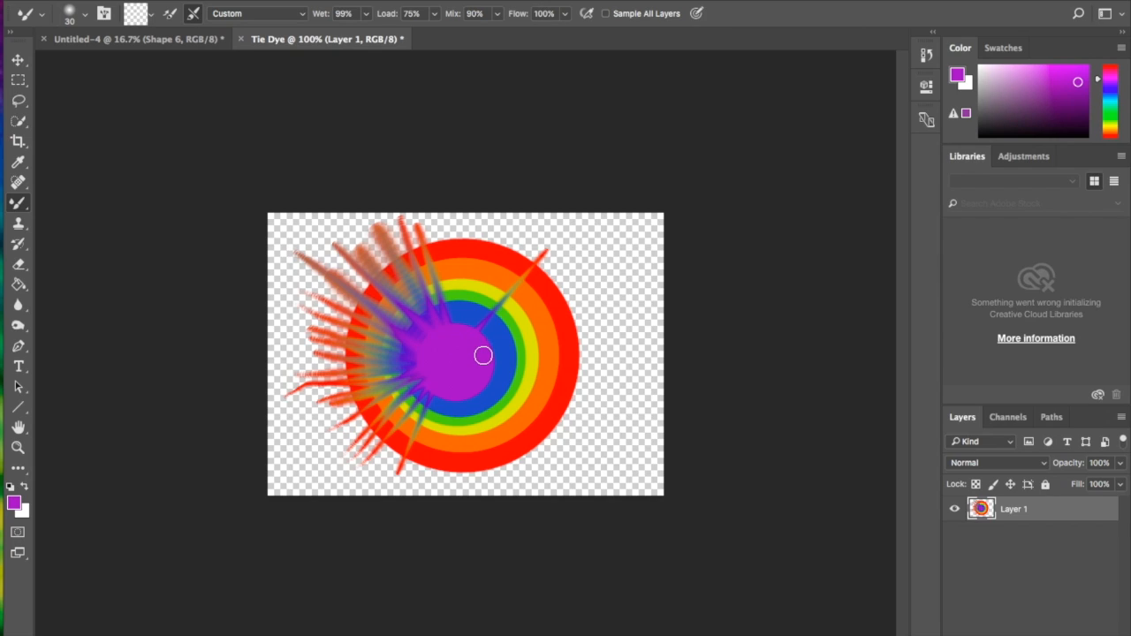
mouse_move(479, 357)
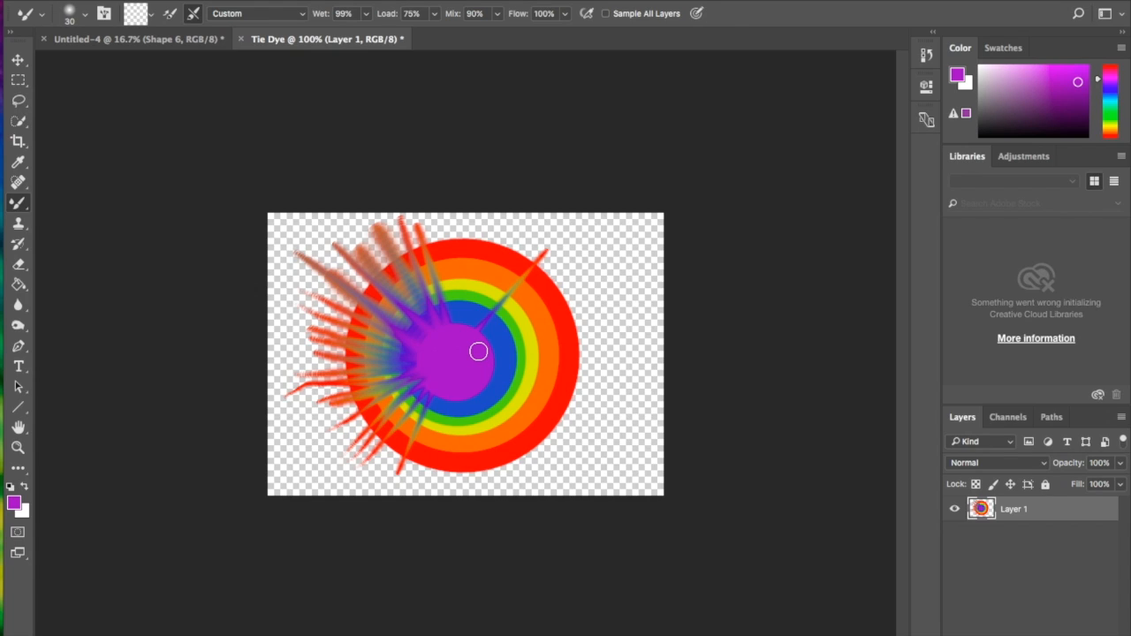
mouse_move(598, 318)
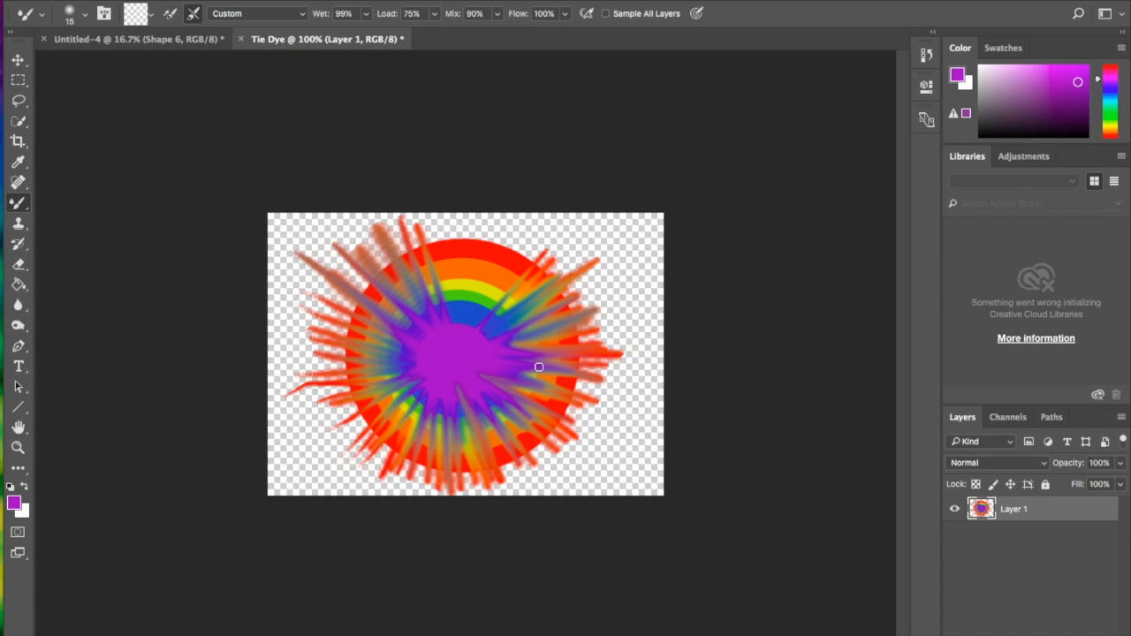
drag(540, 367, 484, 311)
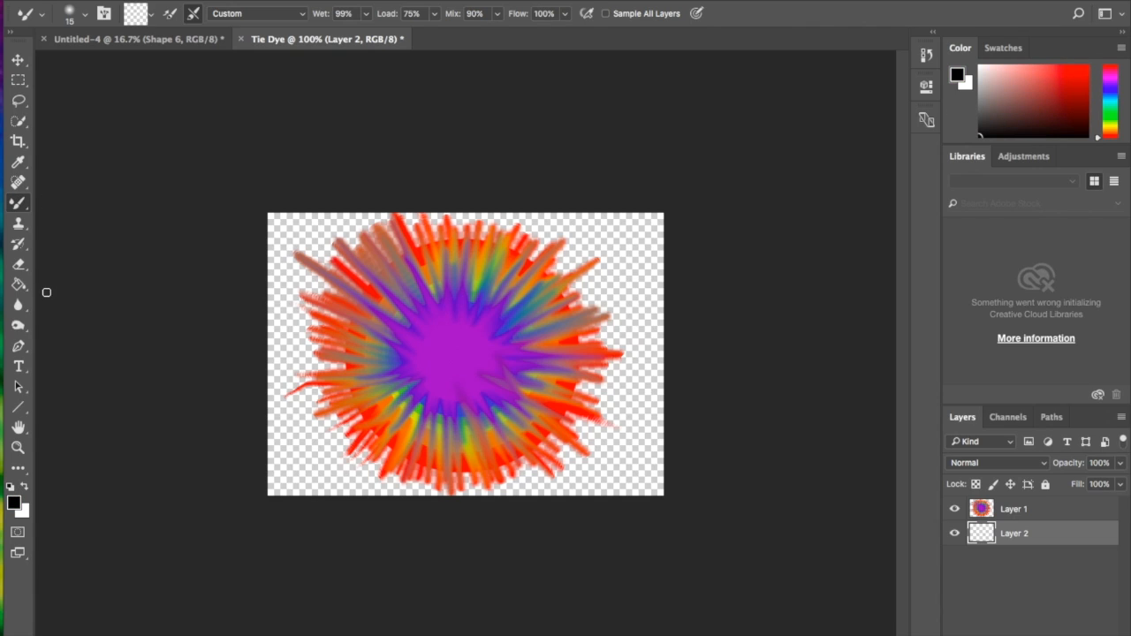
Step: Fill Layer 2 beneath the burst with deep blue #2428bd using the Paint Bucket
click(405, 248)
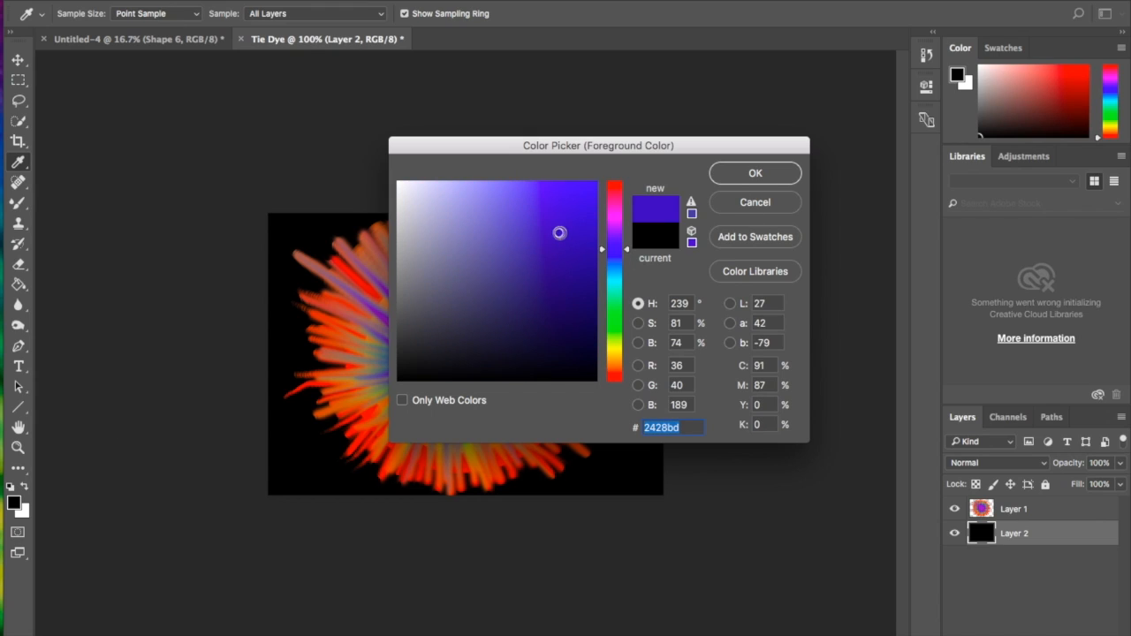
click(755, 173)
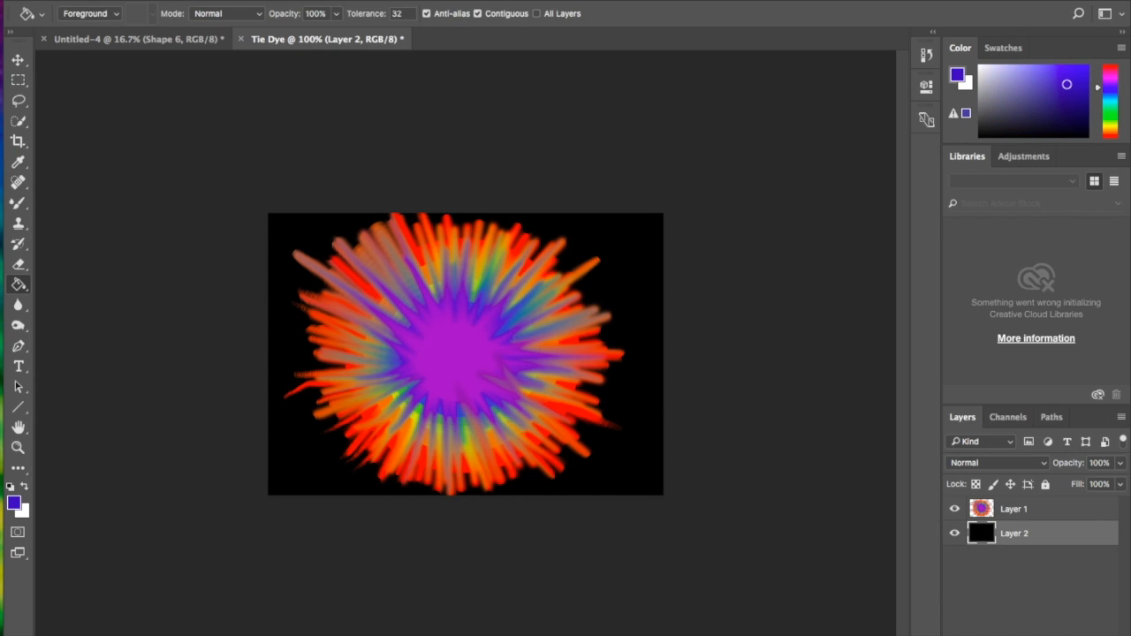
click(652, 396)
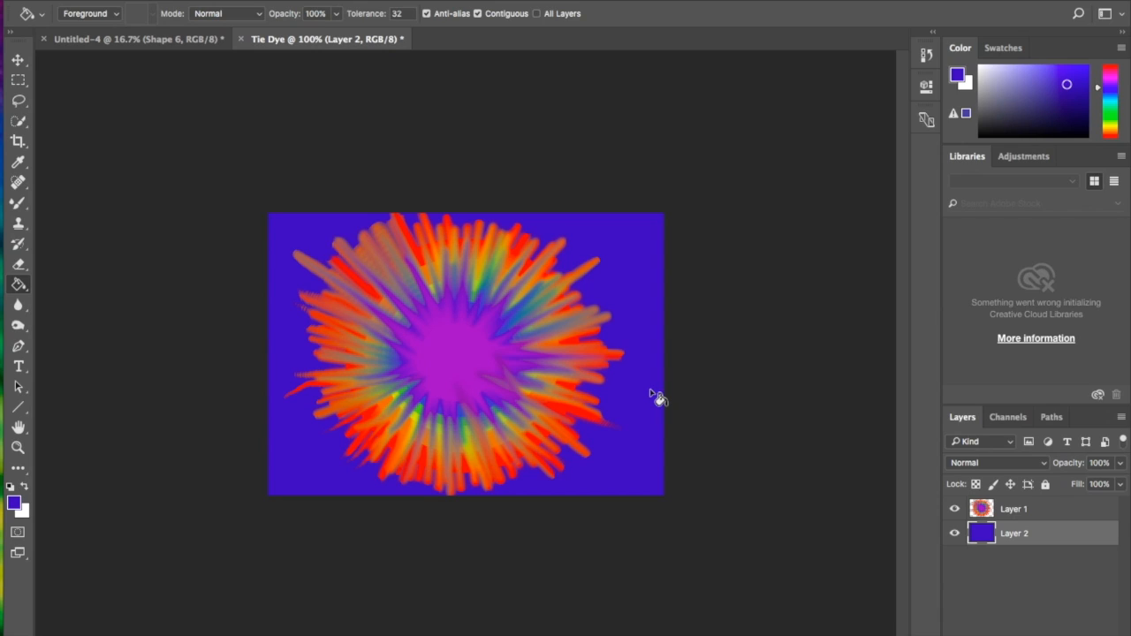
Step: Hide the blue and burst layers and add an empty new layer on top
click(953, 533)
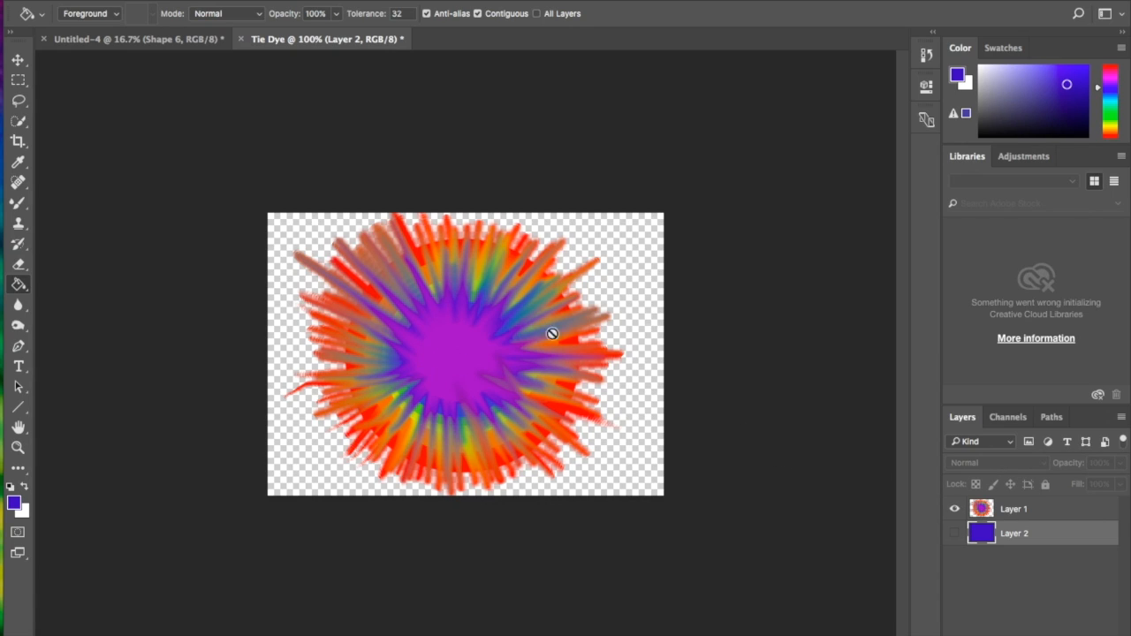
click(955, 509)
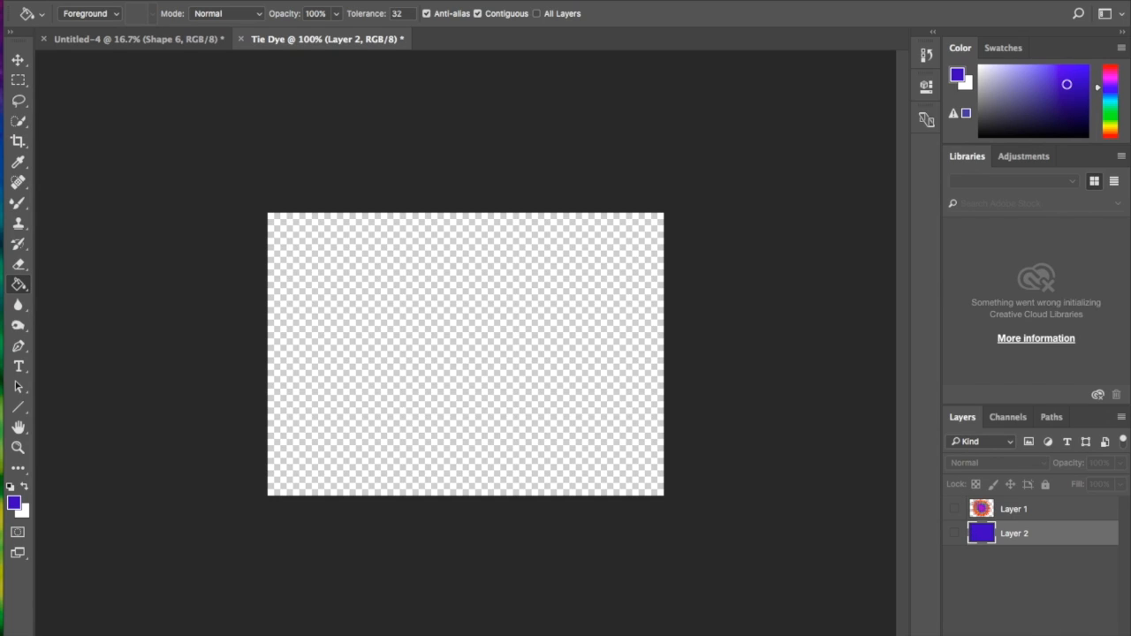
click(1103, 442)
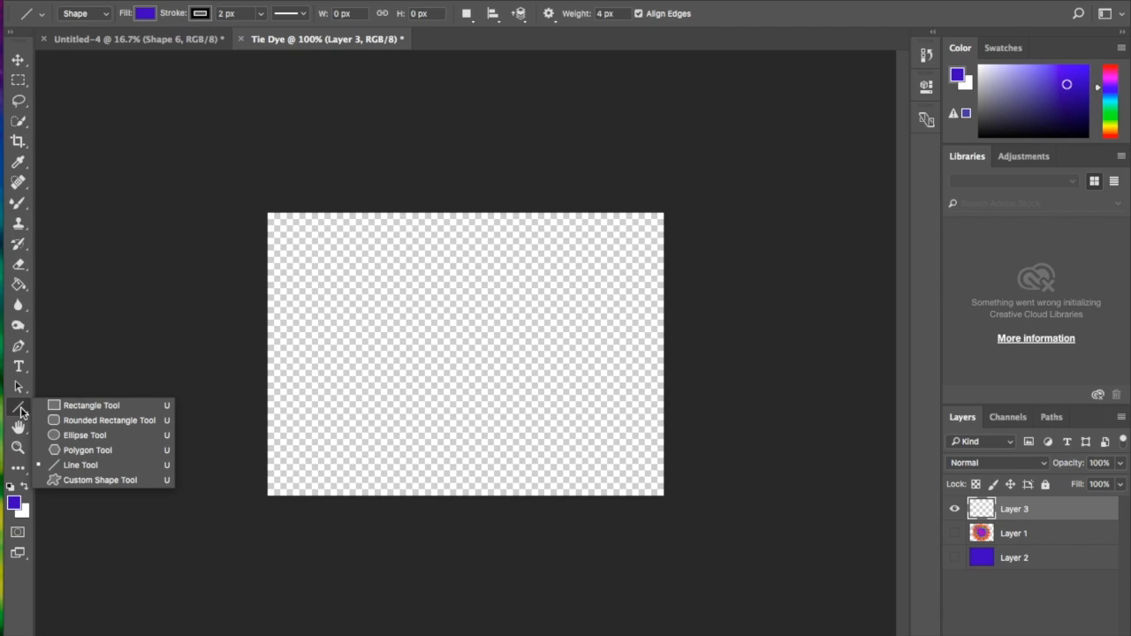
mouse_move(92, 407)
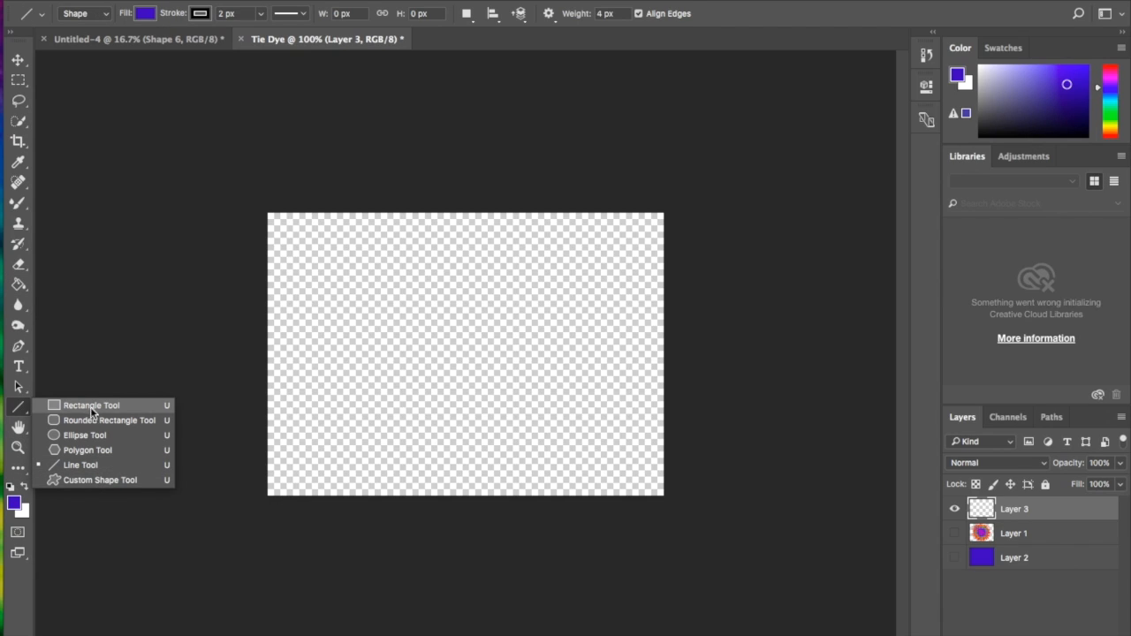
mouse_move(110, 481)
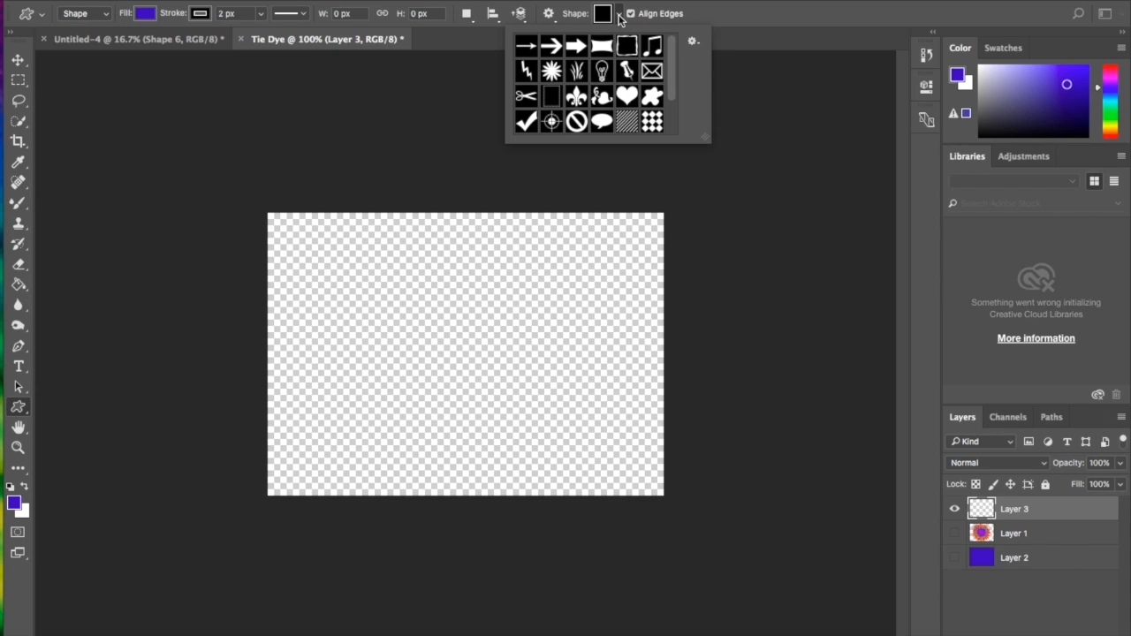
Step: Draw a purple heart with the Custom Shape tool and start Free Transform on it
scroll(down, 3)
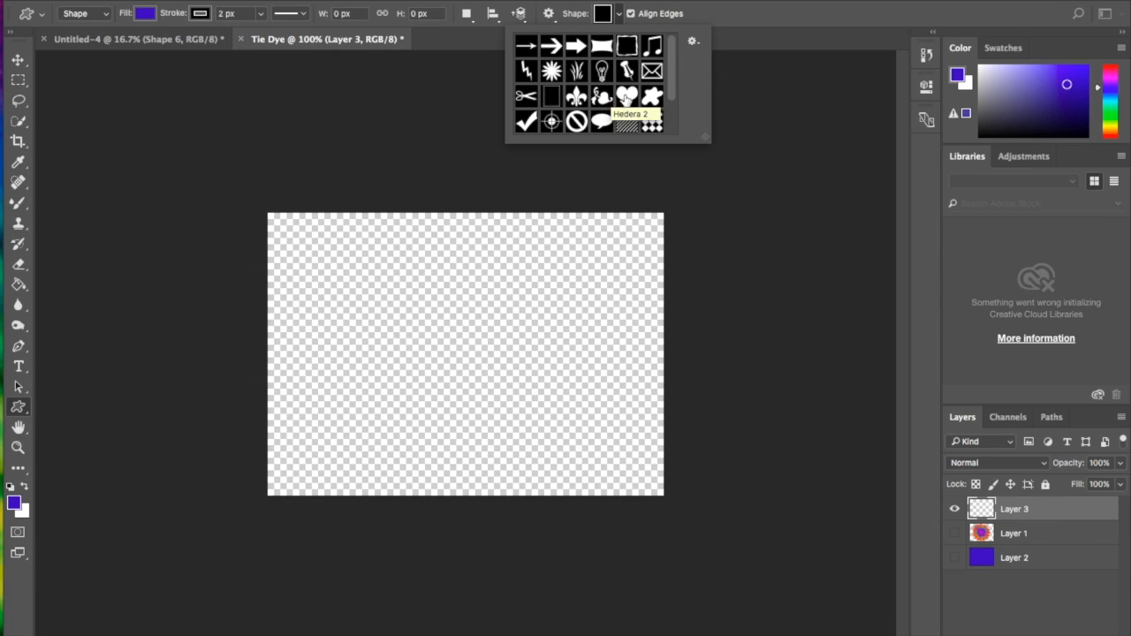
click(630, 99)
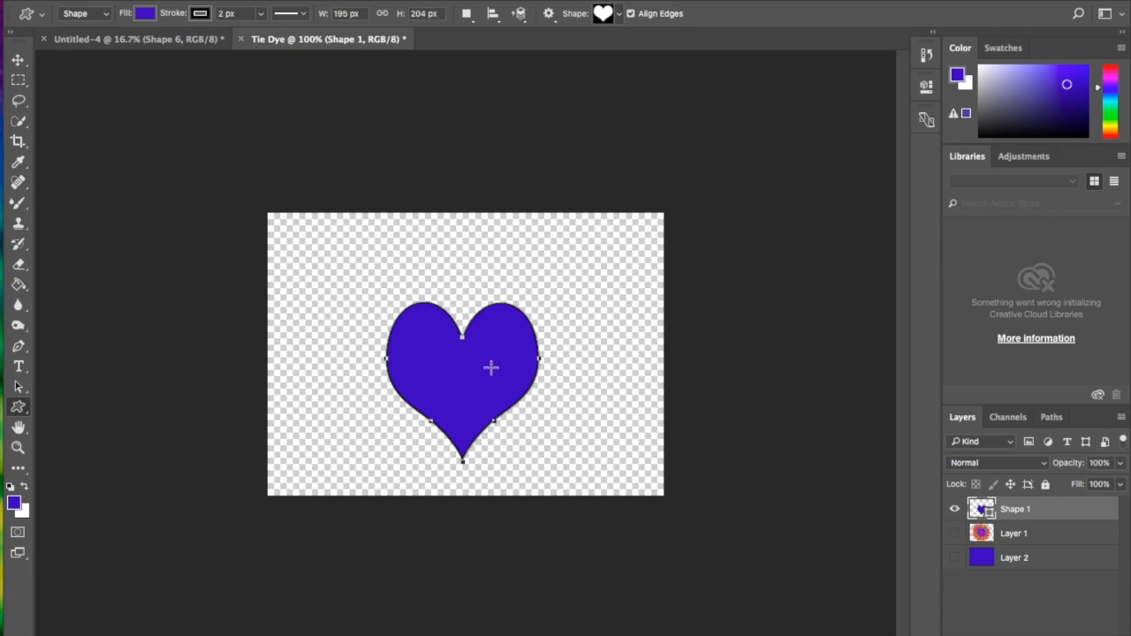
click(198, 14)
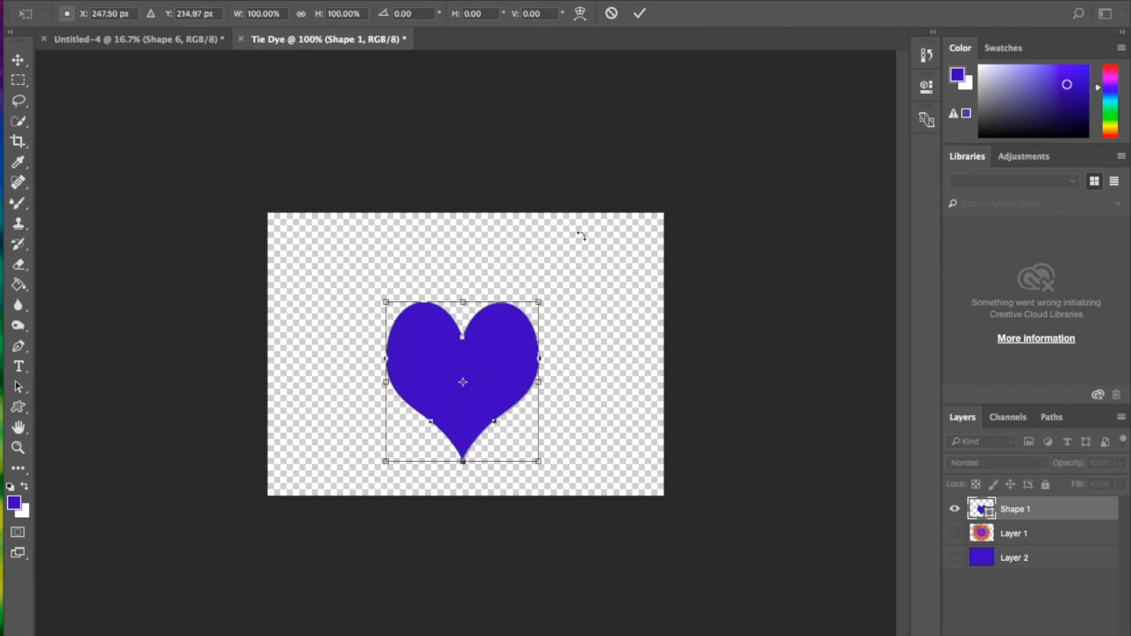
Step: Scale the purple heart to fill the canvas and draw a second green-filled heart inside it
drag(539, 301, 591, 248)
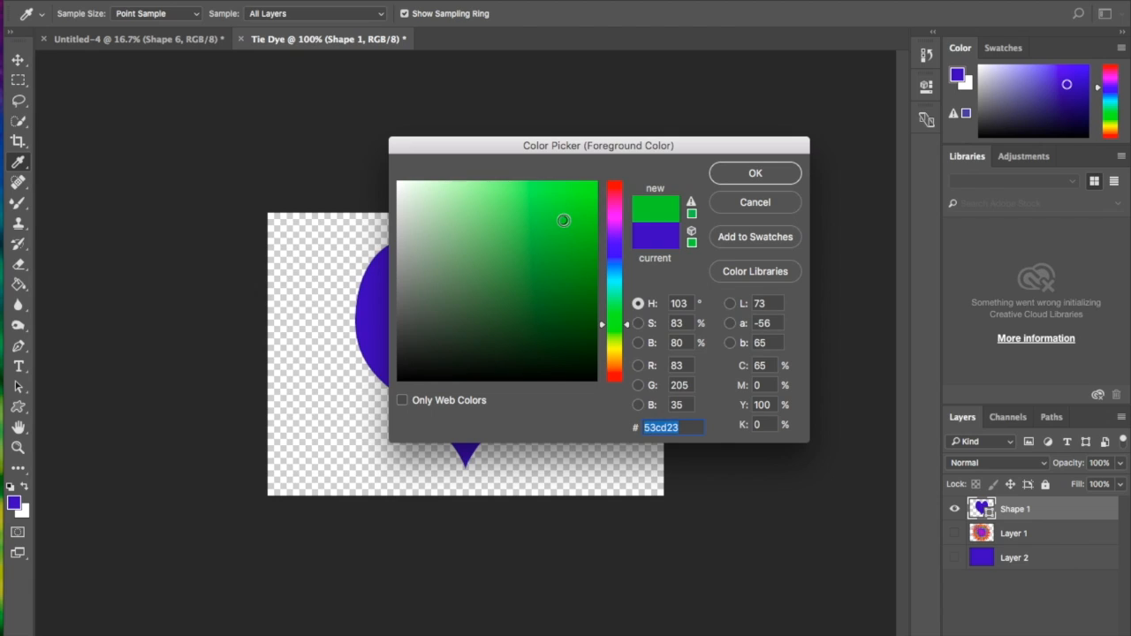
click(755, 173)
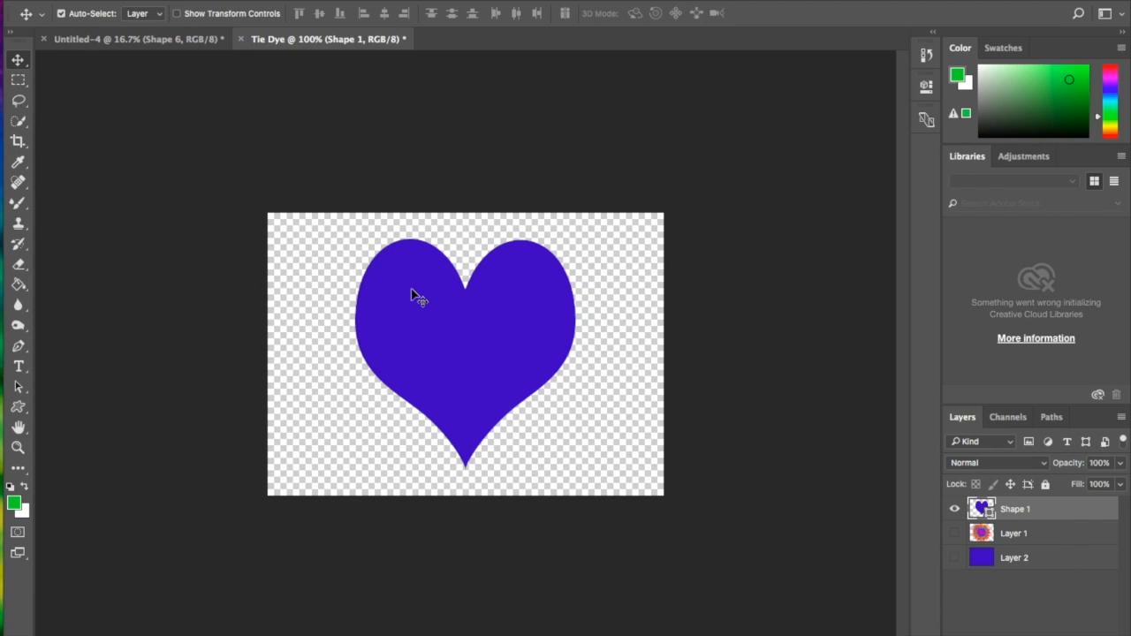
drag(421, 297, 392, 281)
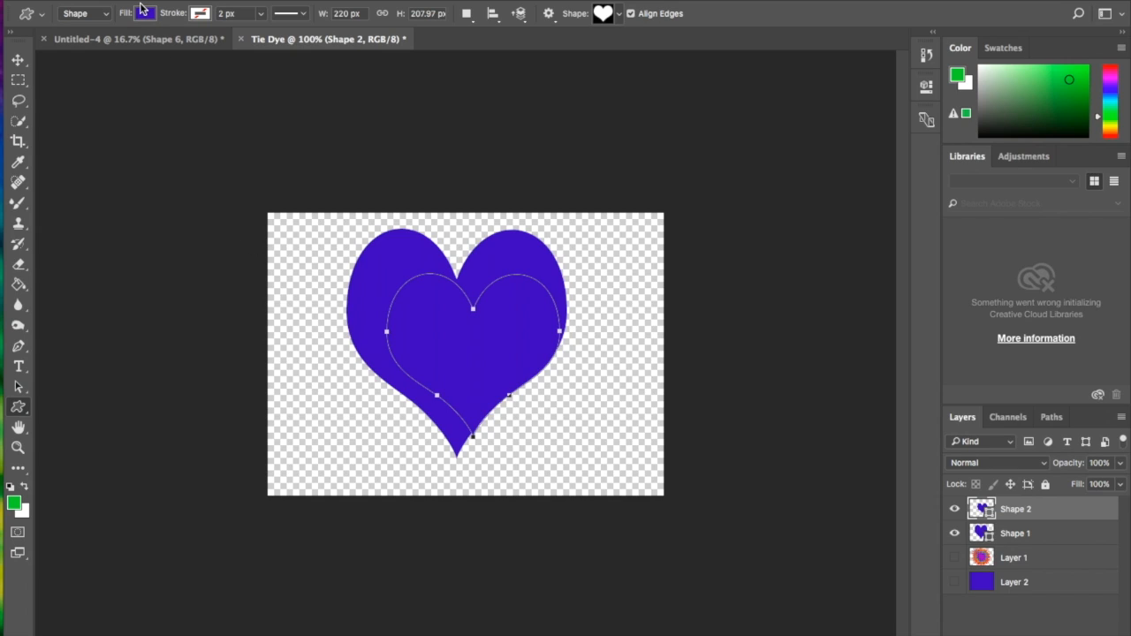
click(145, 14)
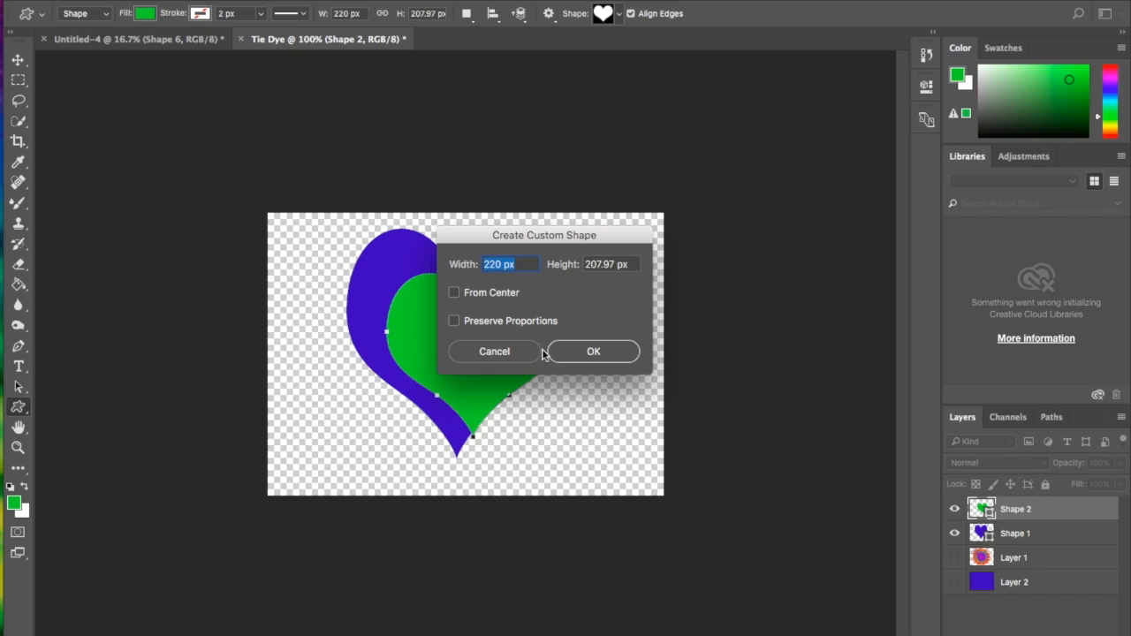
click(594, 351)
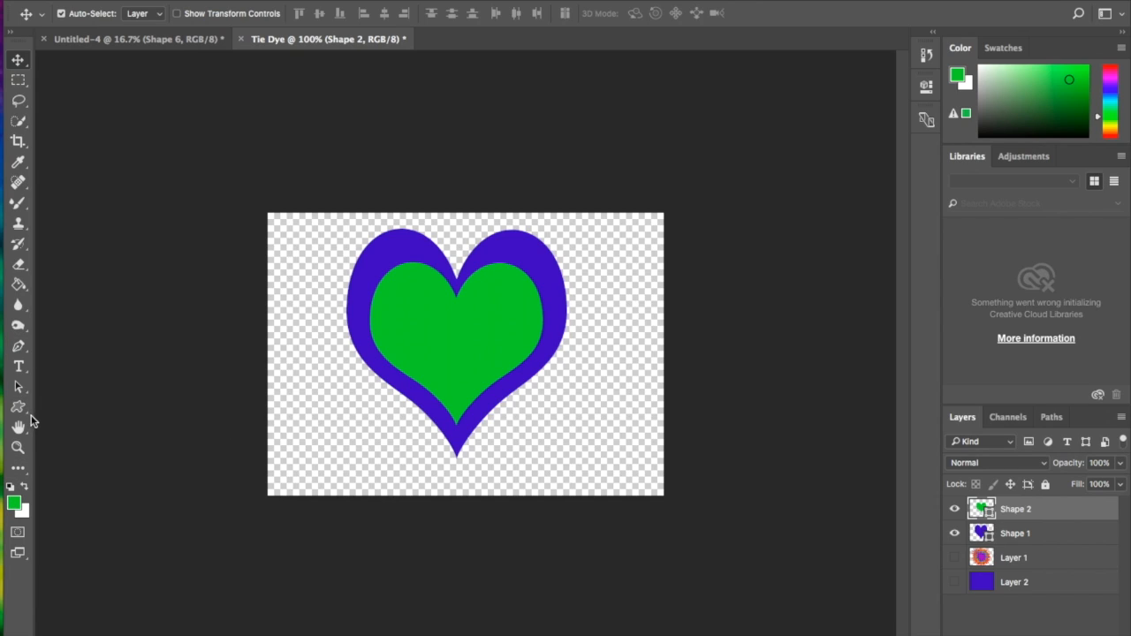
Step: Change the inner heart's fill to yellow and draw a third green heart
click(18, 387)
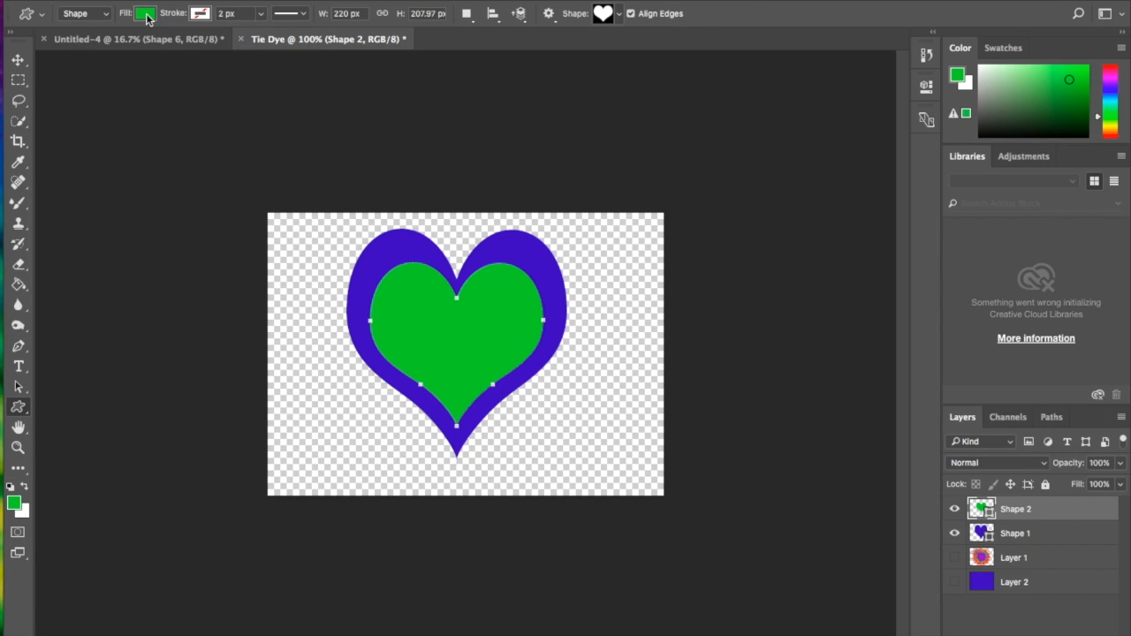
click(145, 14)
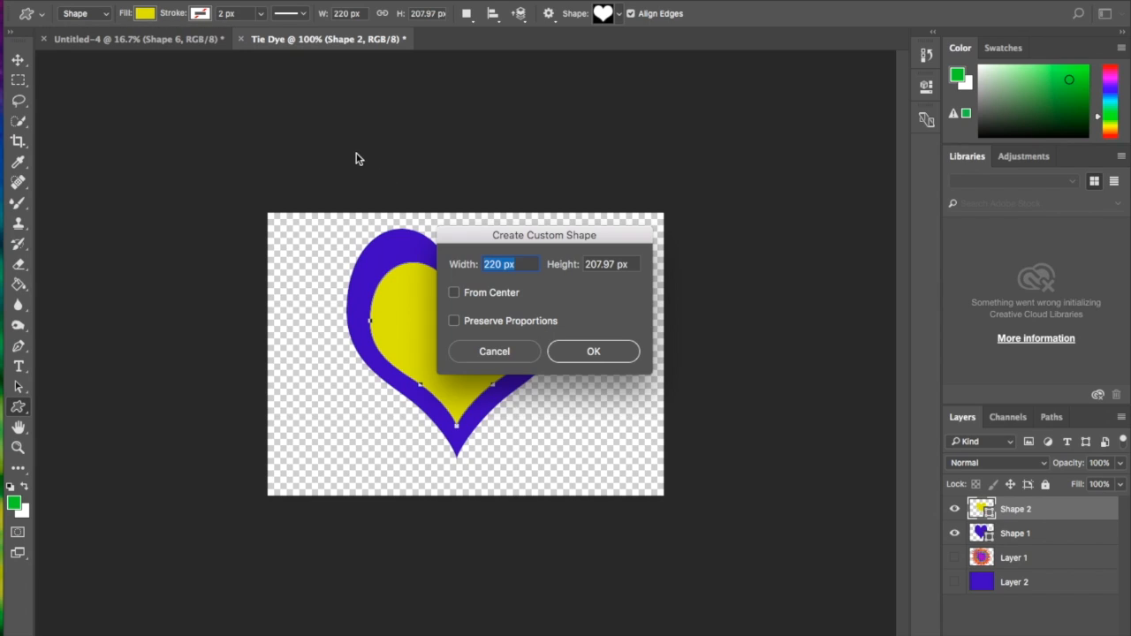
click(594, 352)
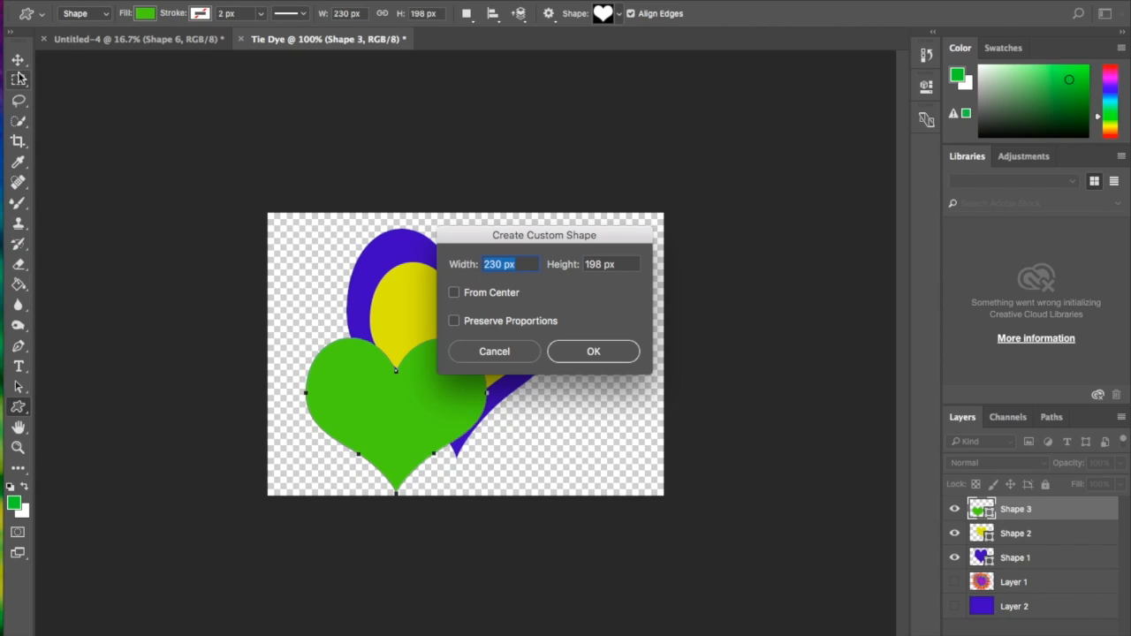
click(494, 350)
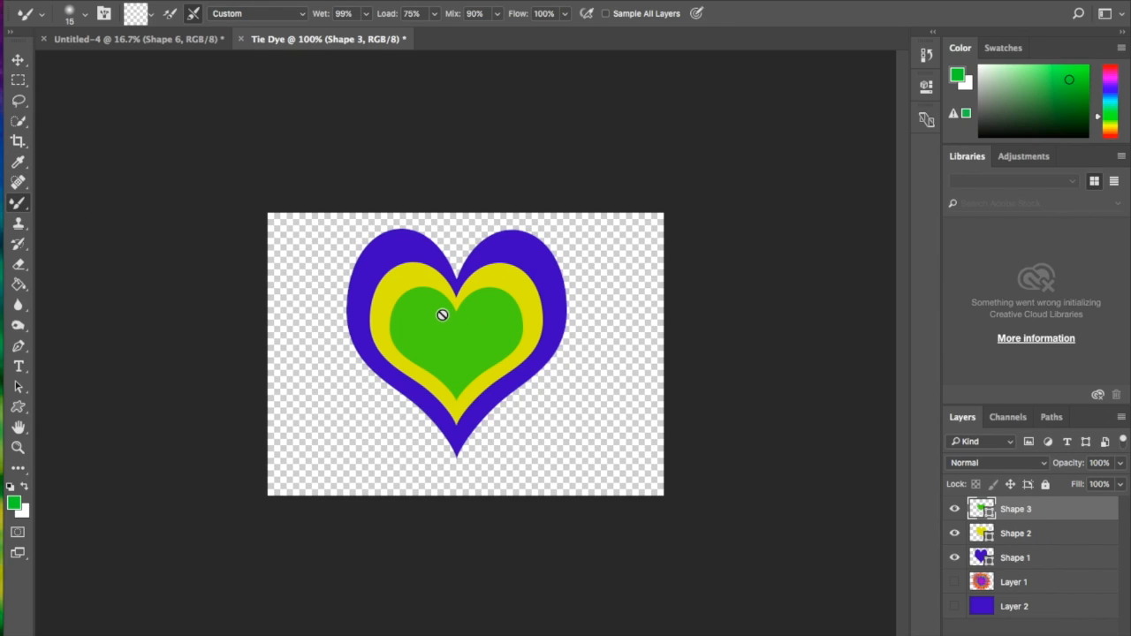
Step: Click the green heart with the Mixer Brush and agree to rasterize its shape layer
click(444, 315)
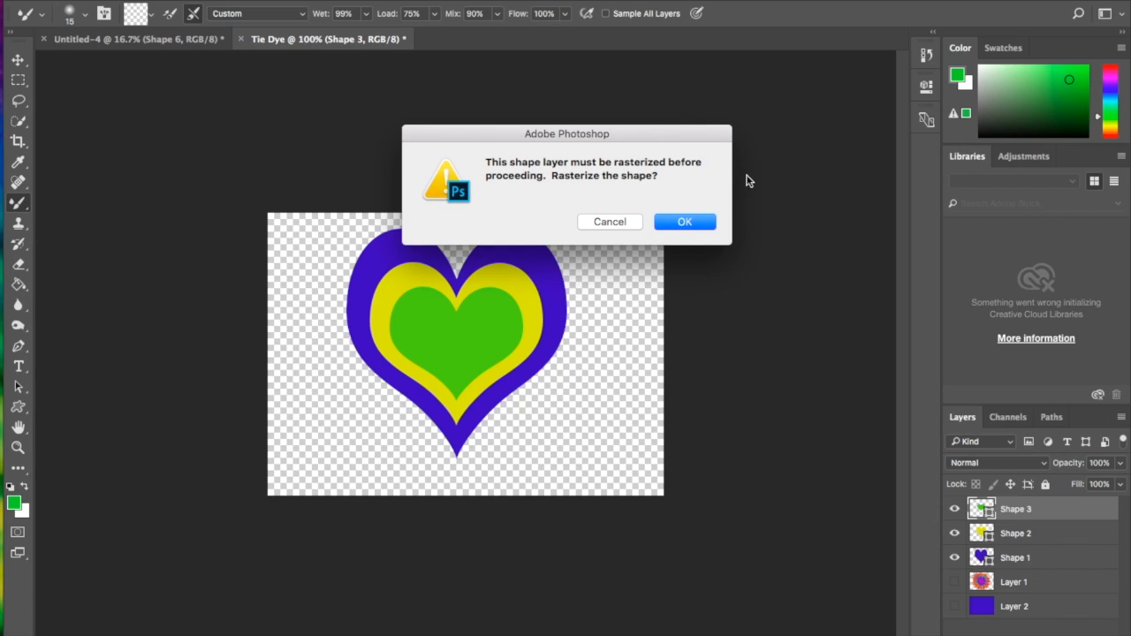
mouse_move(739, 185)
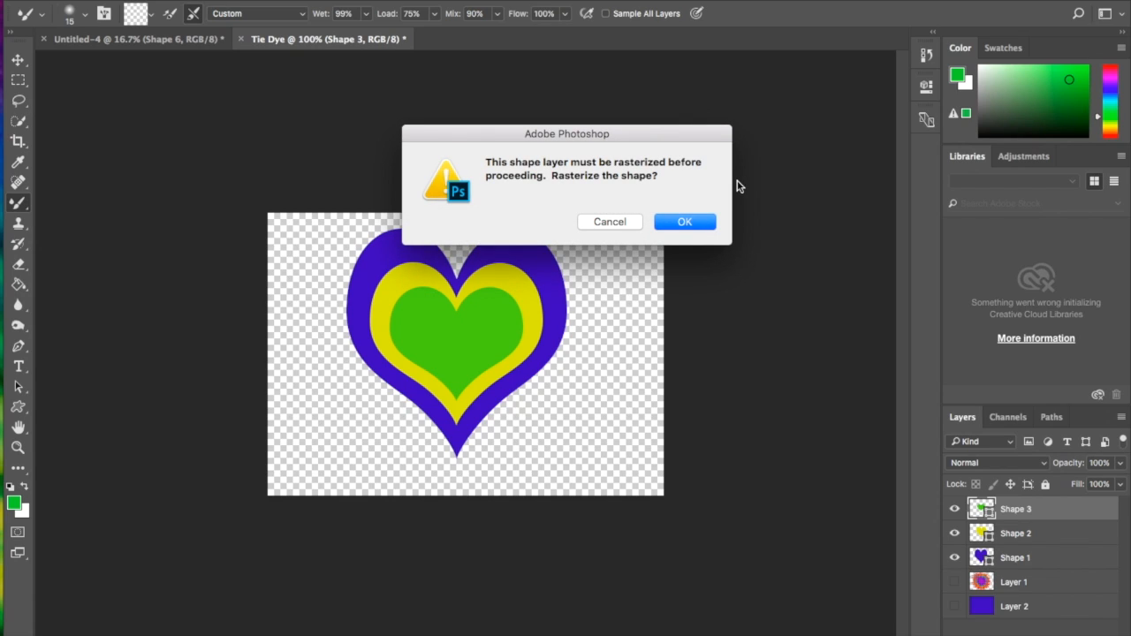
click(686, 222)
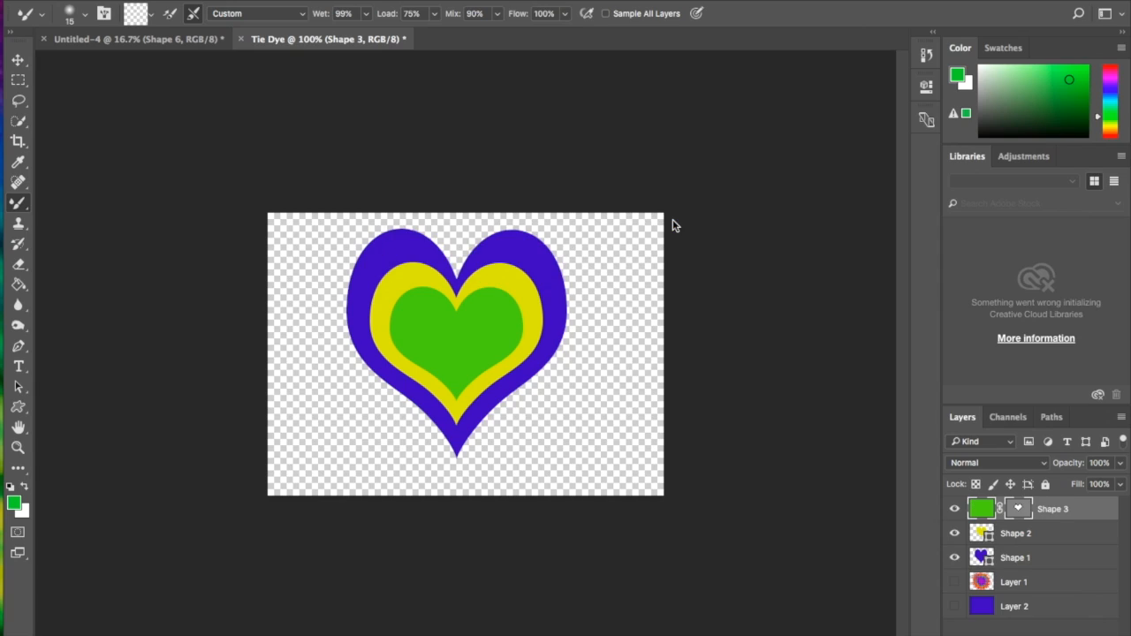
mouse_move(1086, 509)
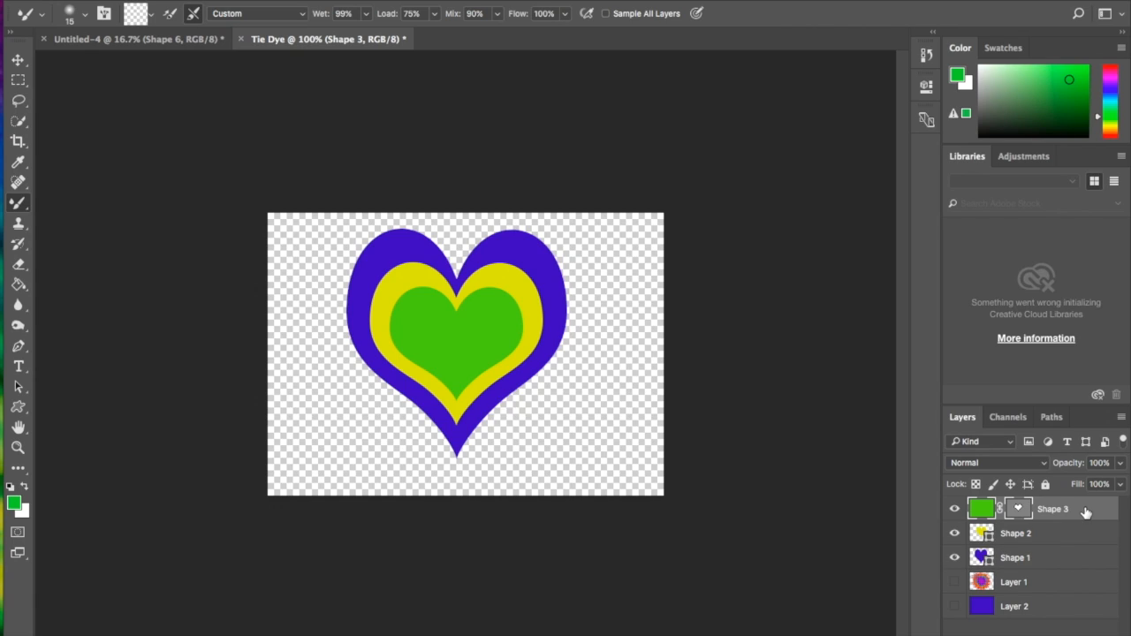
mouse_move(1082, 559)
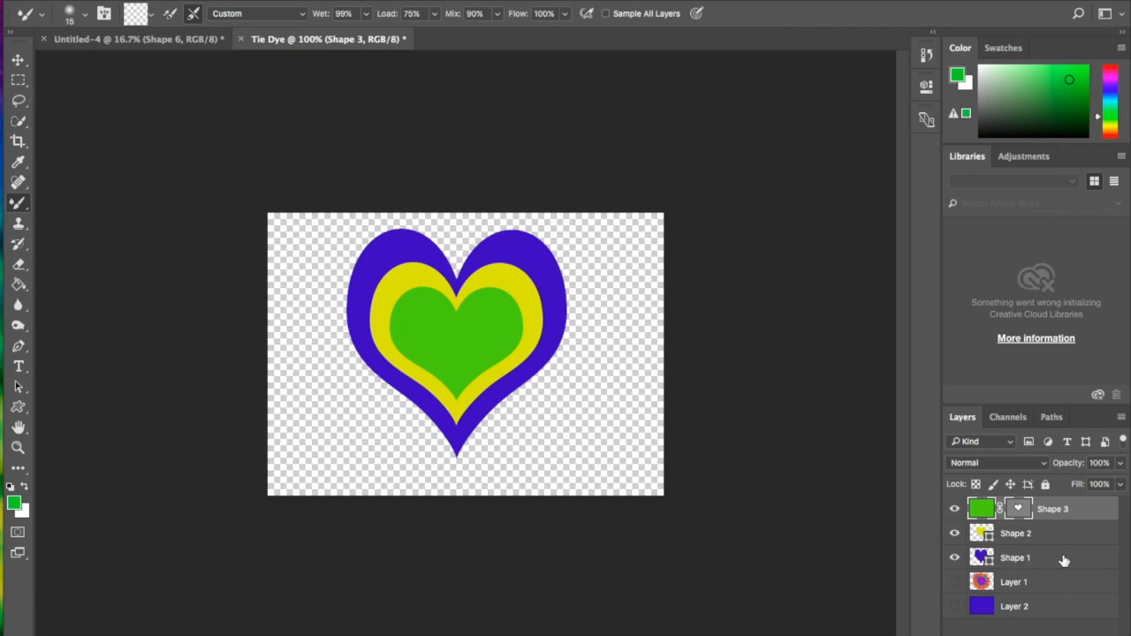
mouse_move(1061, 564)
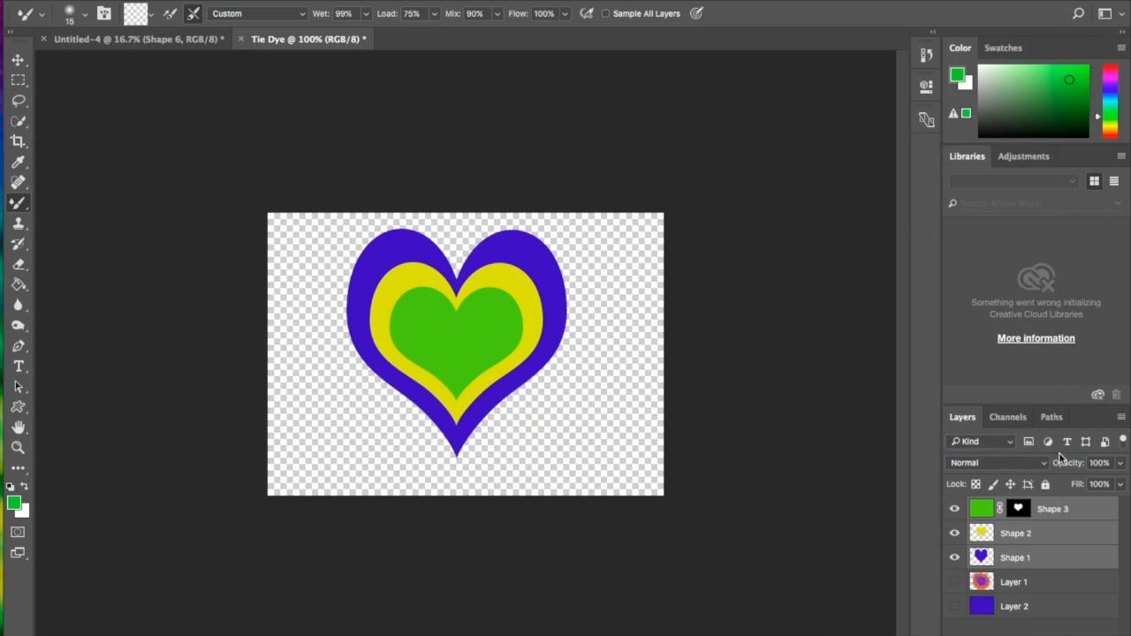
Step: Merge the three heart shape layers into one and test Mixer Brush smears across the hearts
right_click(1052, 509)
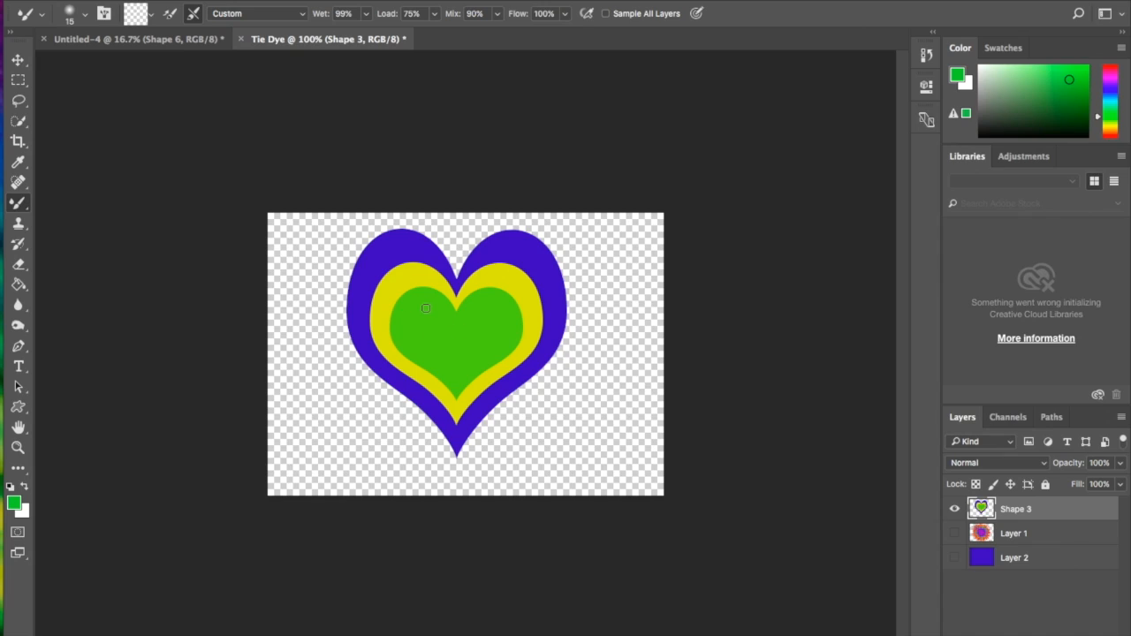
mouse_move(363, 285)
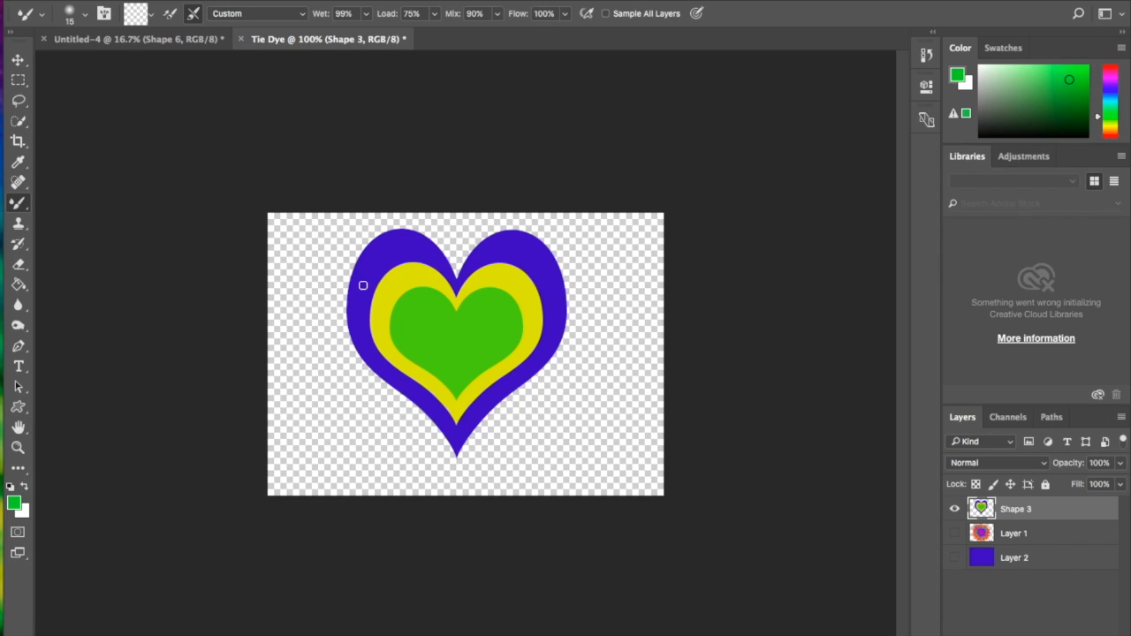
mouse_move(428, 318)
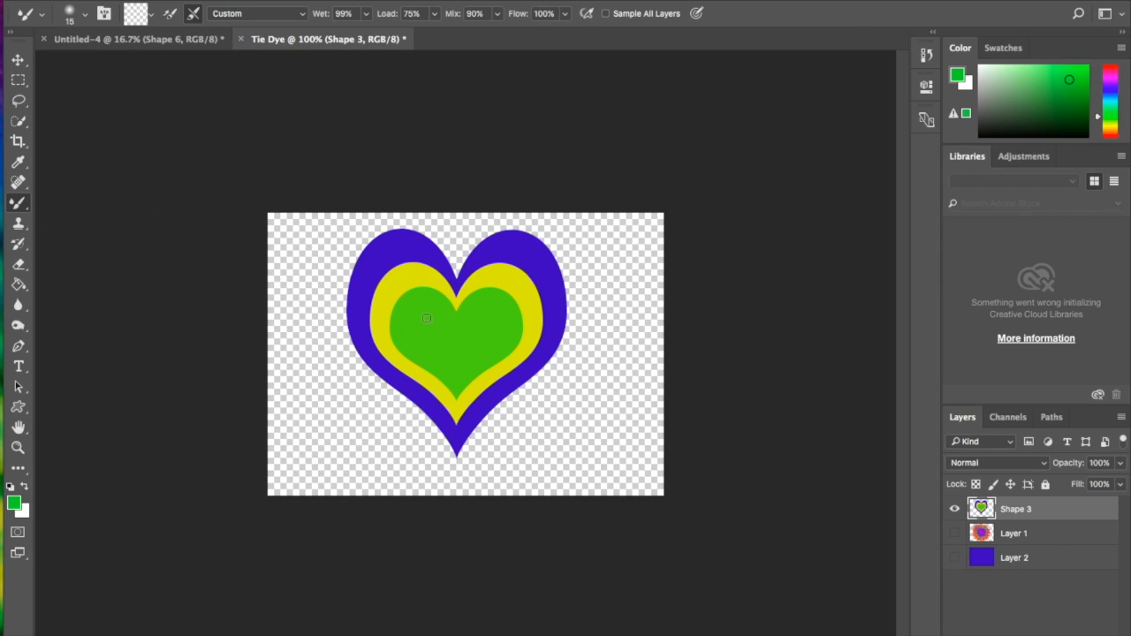
mouse_move(428, 336)
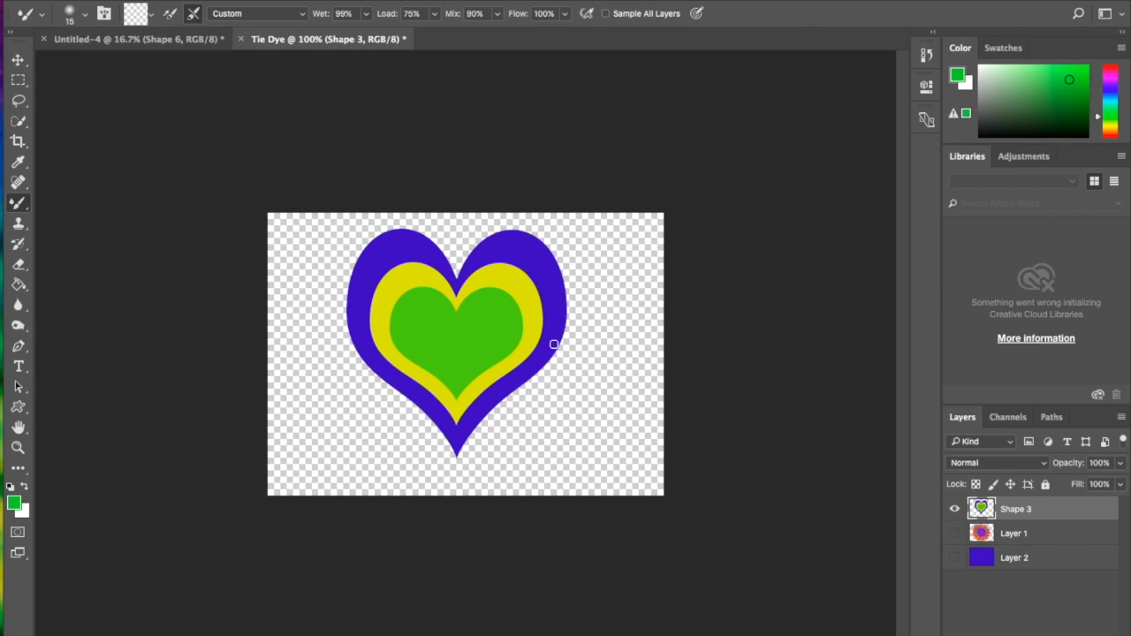
drag(552, 343, 640, 343)
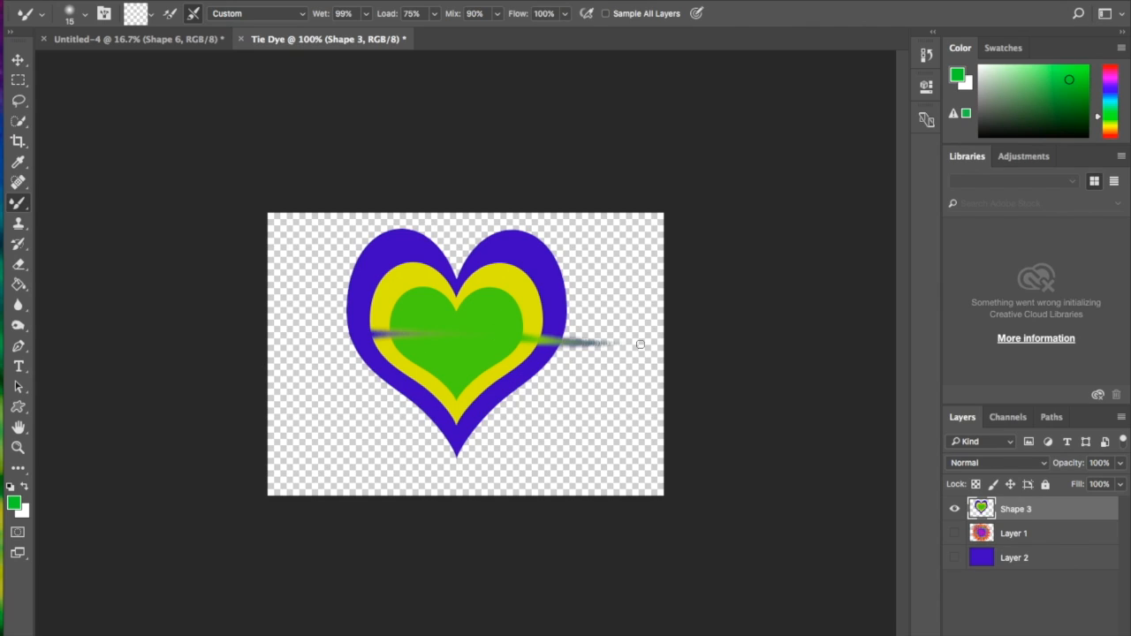
drag(640, 345, 318, 350)
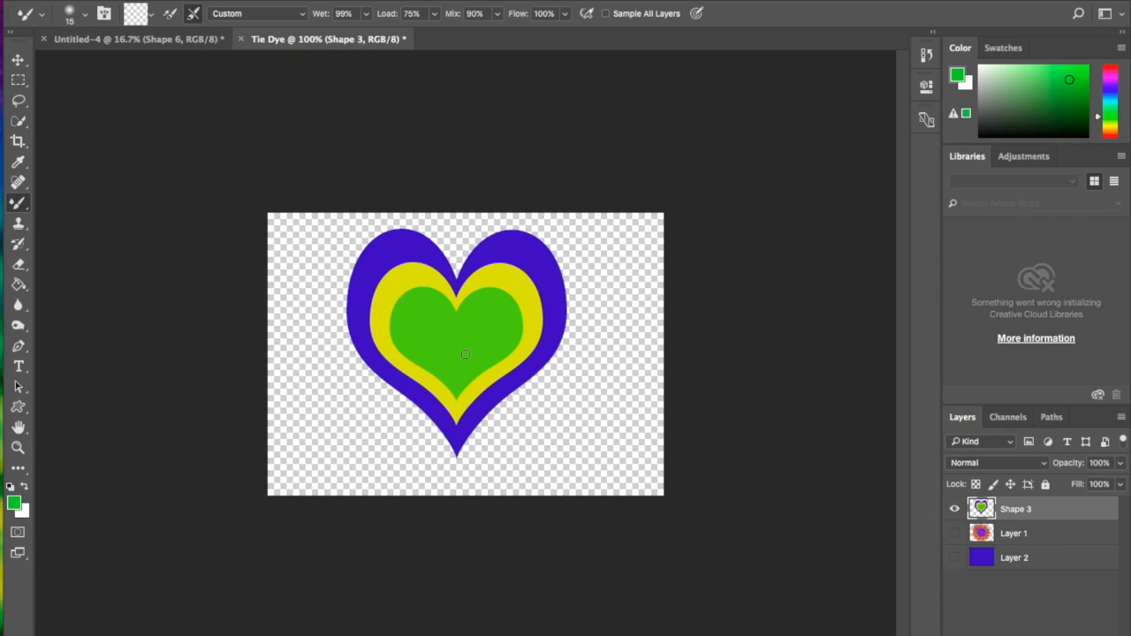
mouse_move(465, 361)
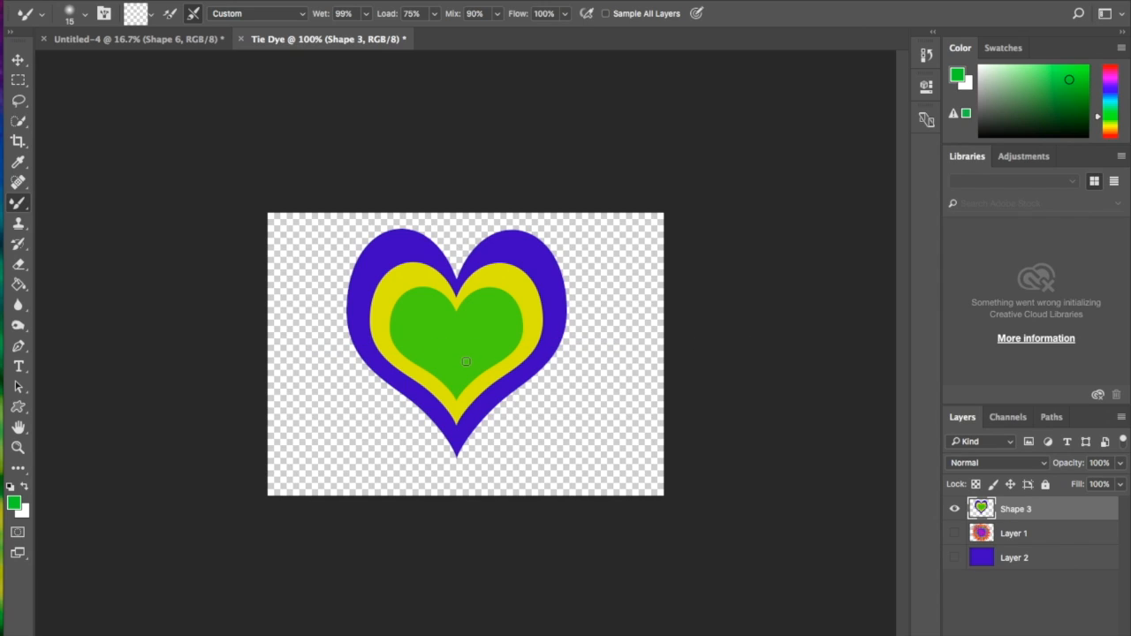